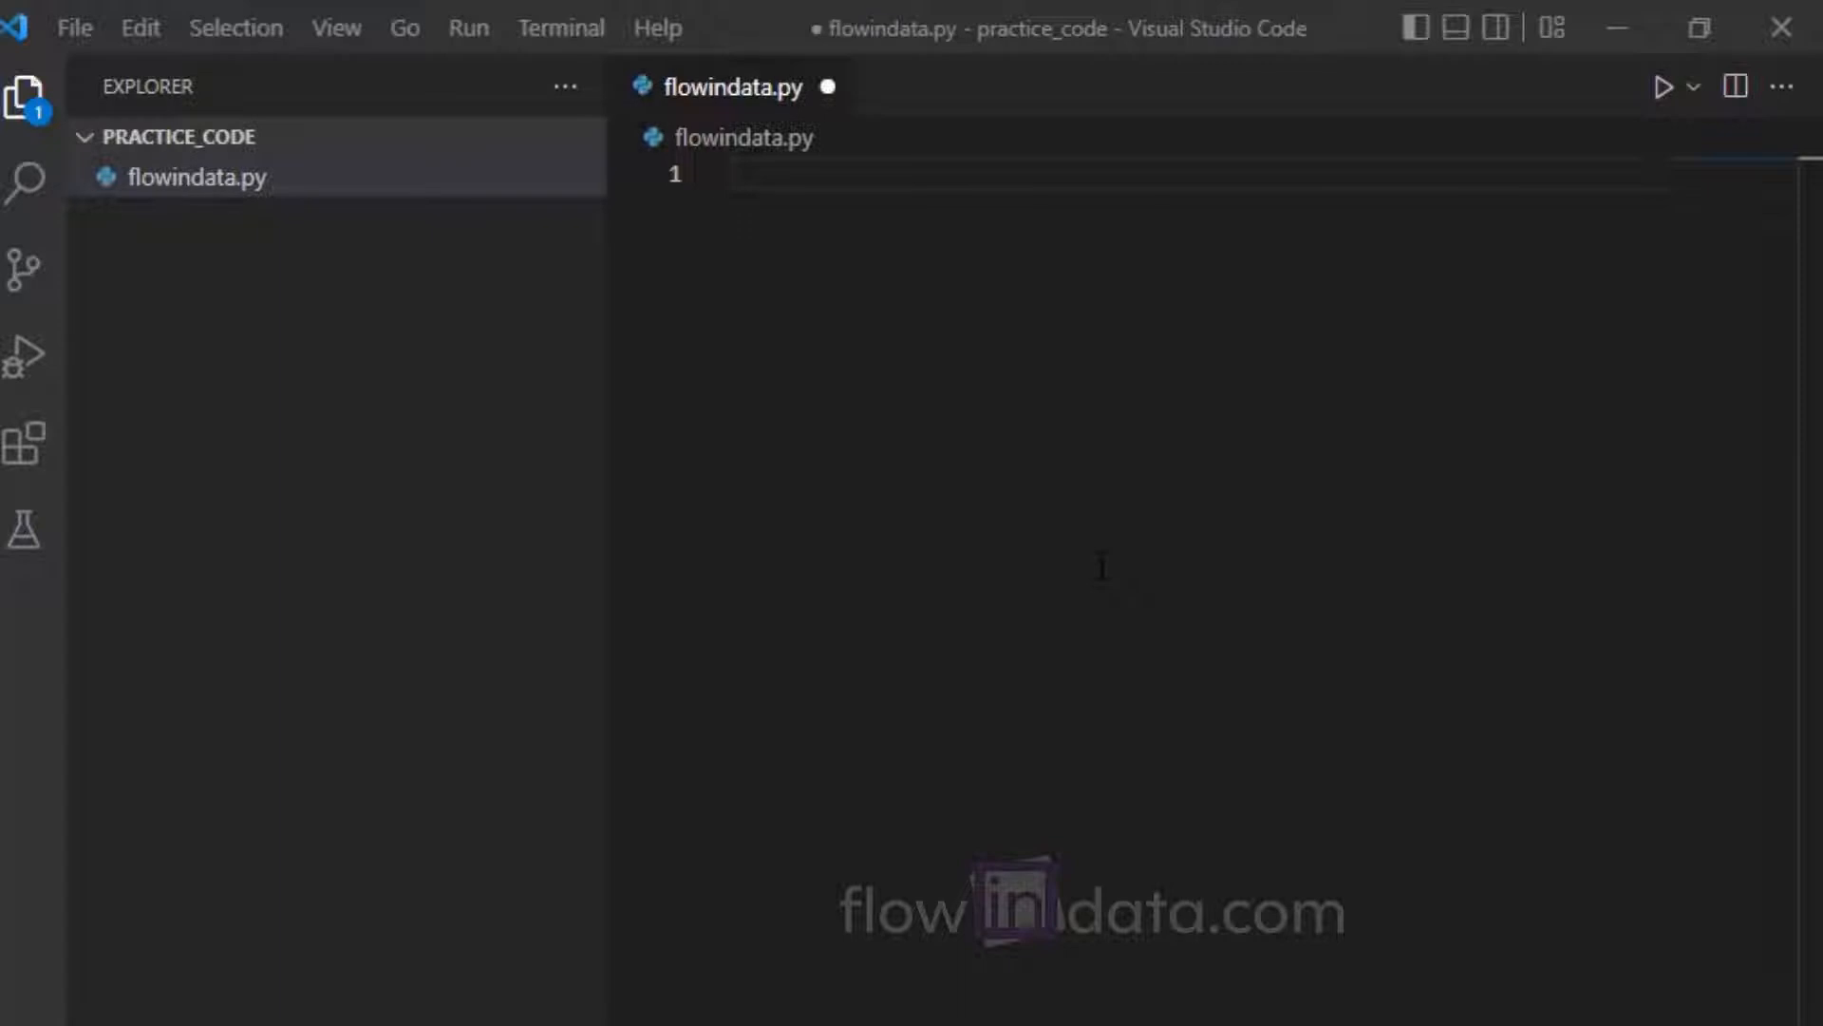
Begin flowindata.py with 'from math import radians, sin, cos, acos'
type("from math")
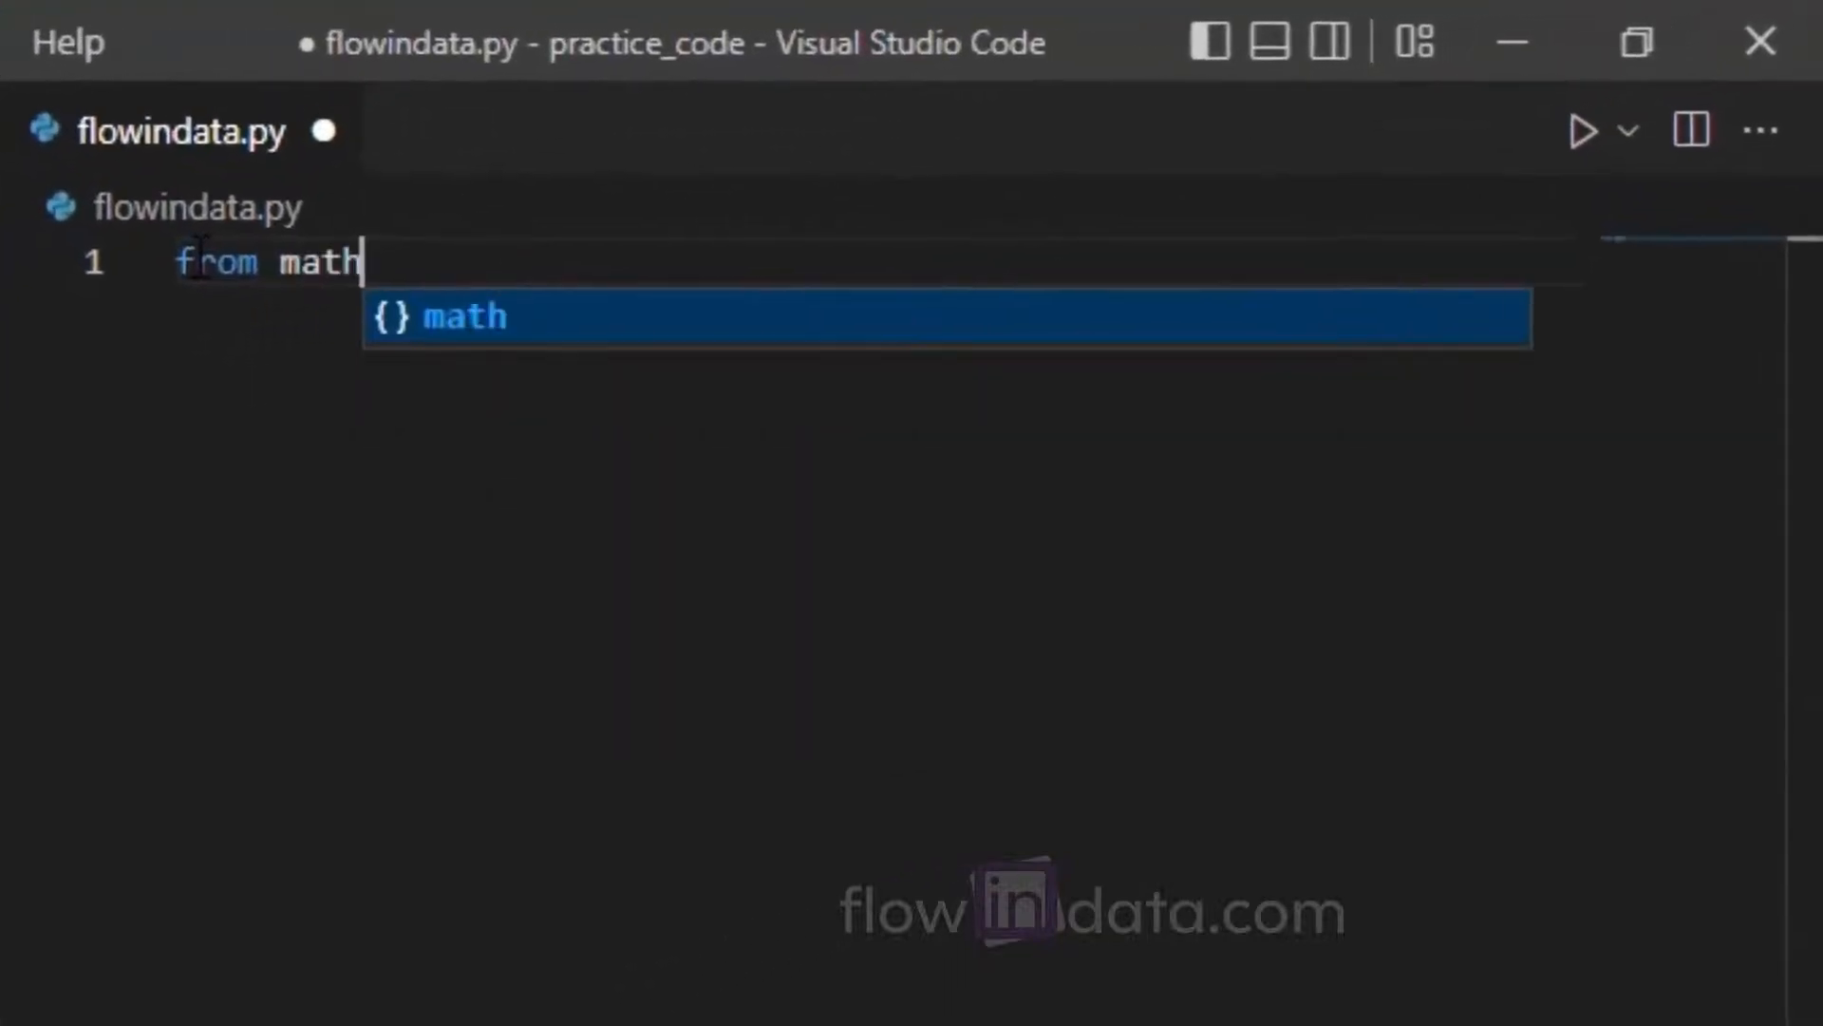
type("import radians, sin, cos")
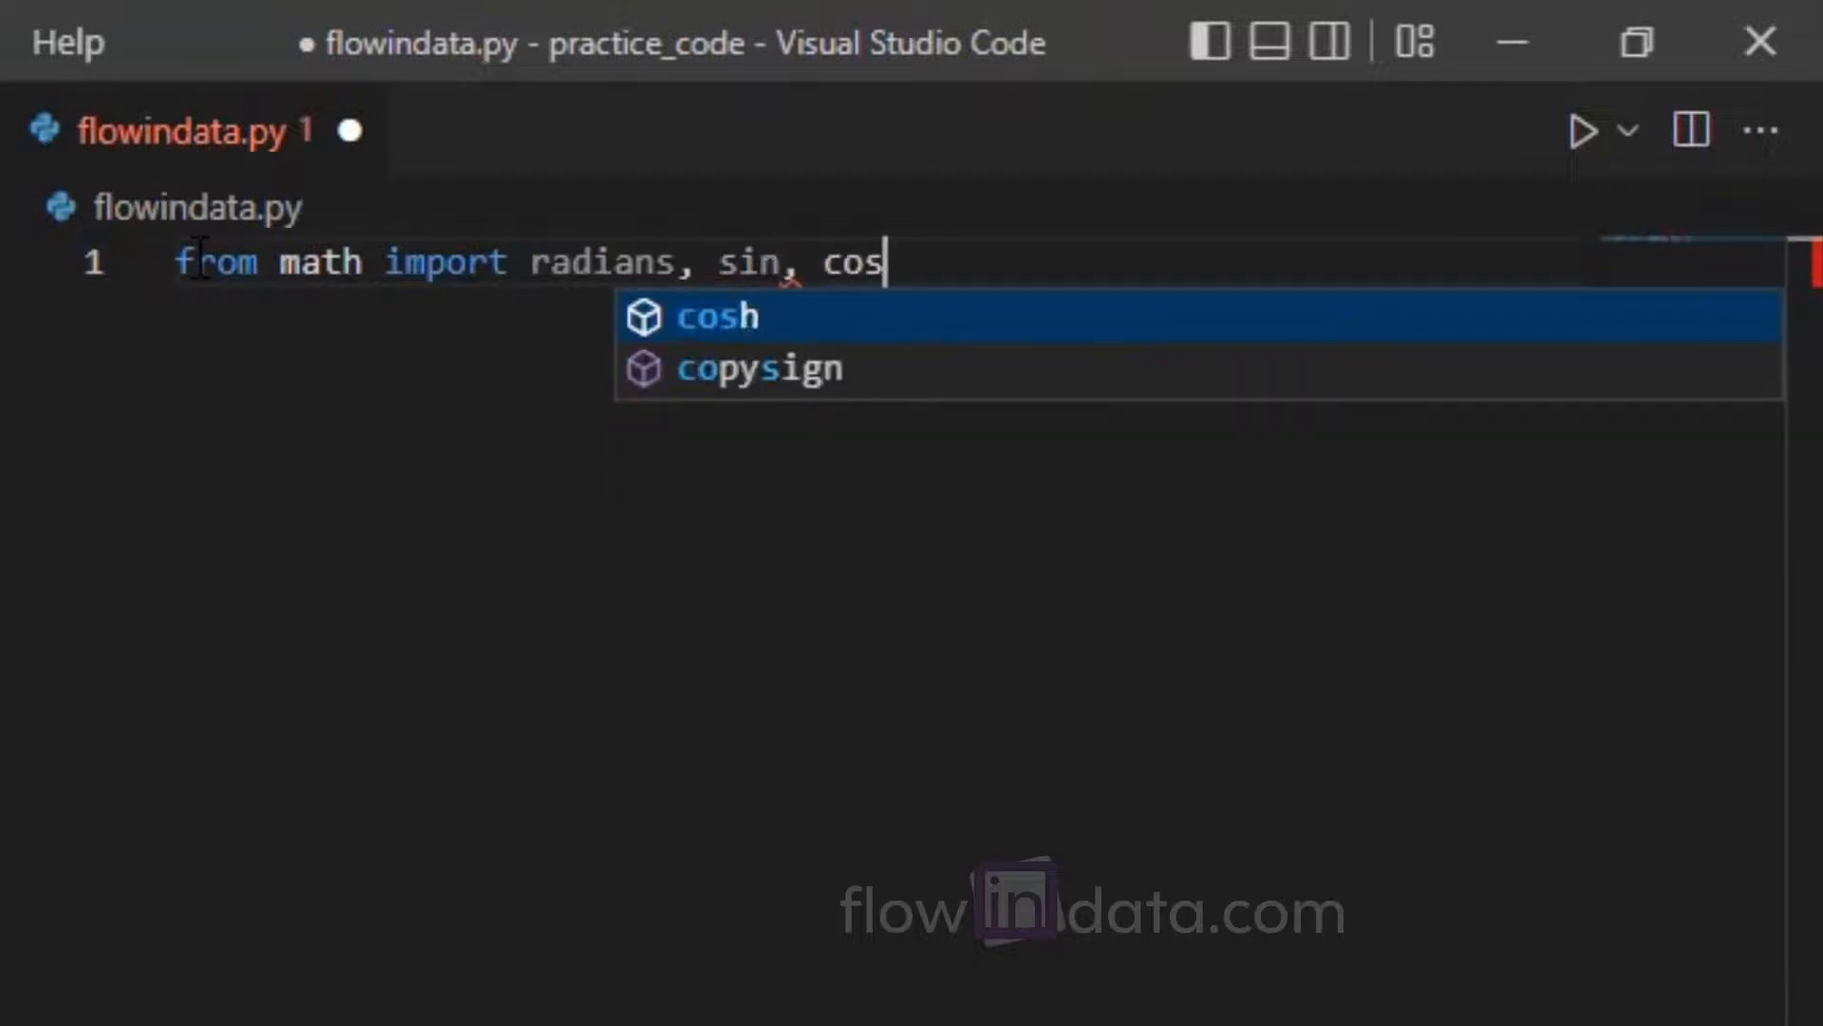
type(", acos")
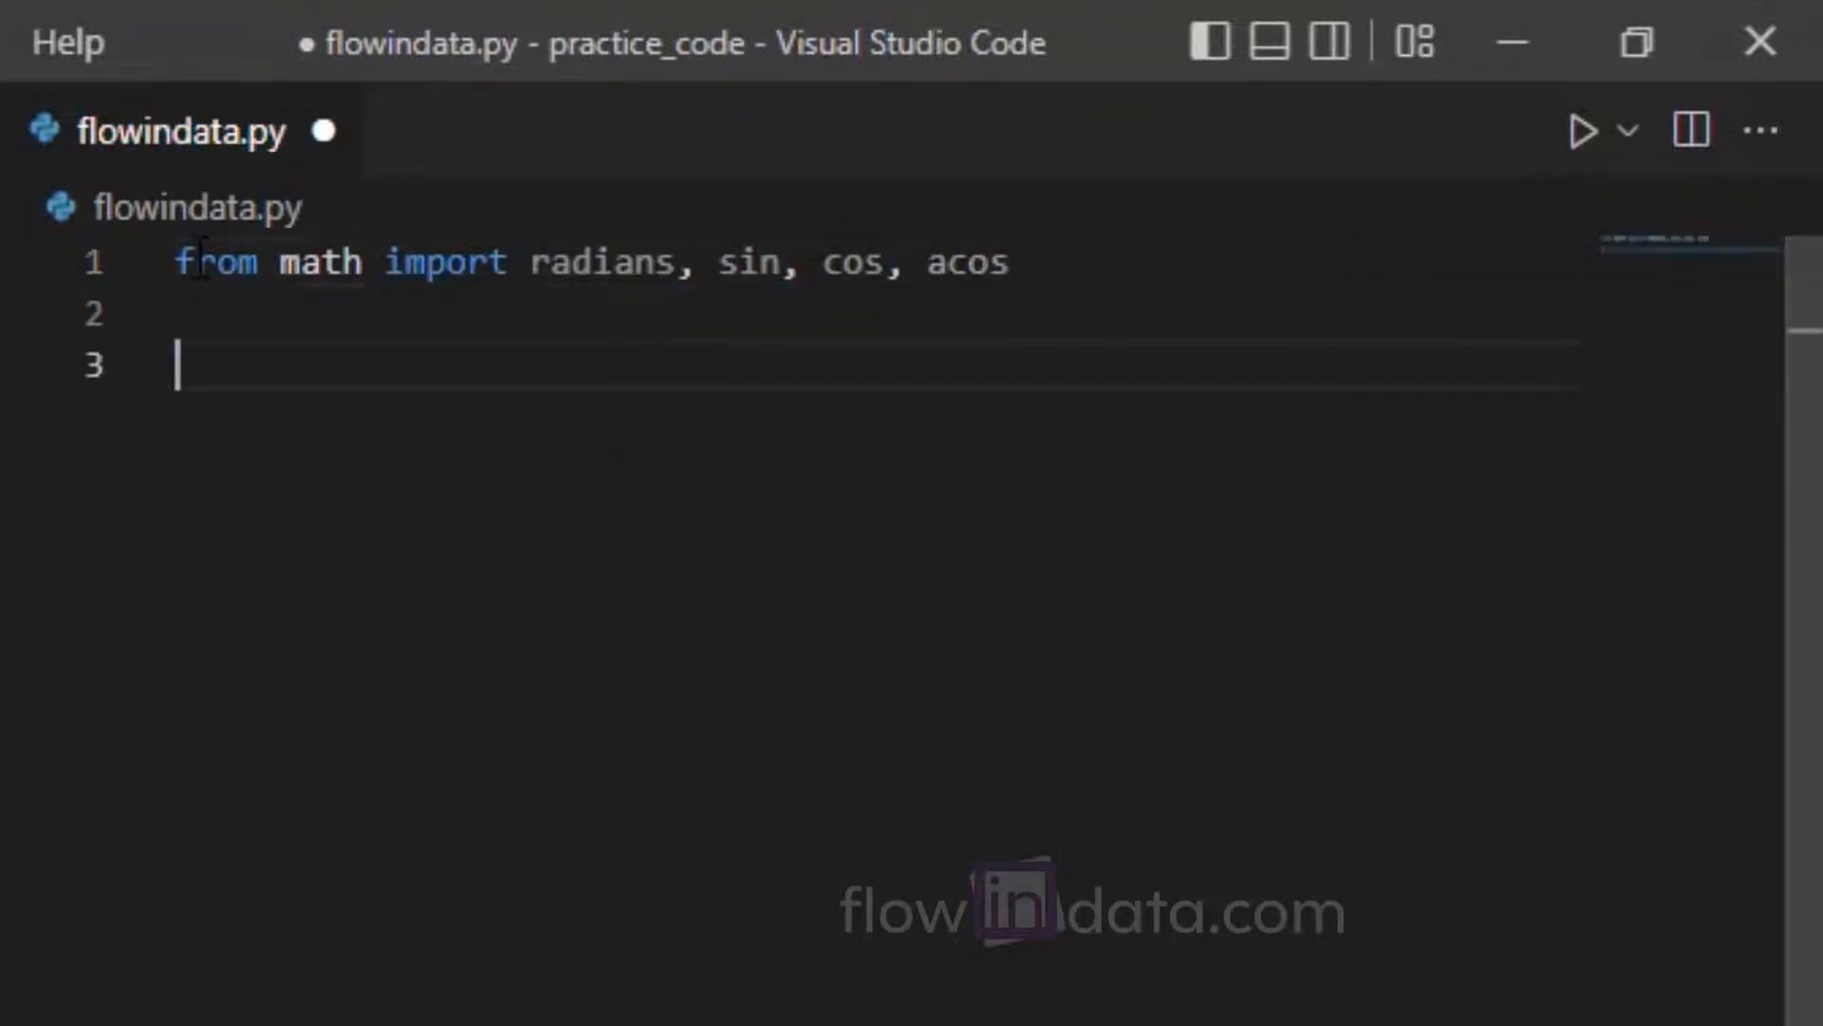
Add print("Input coordinates of two points: ") and begin the 'slat =' assignment
type("print(")
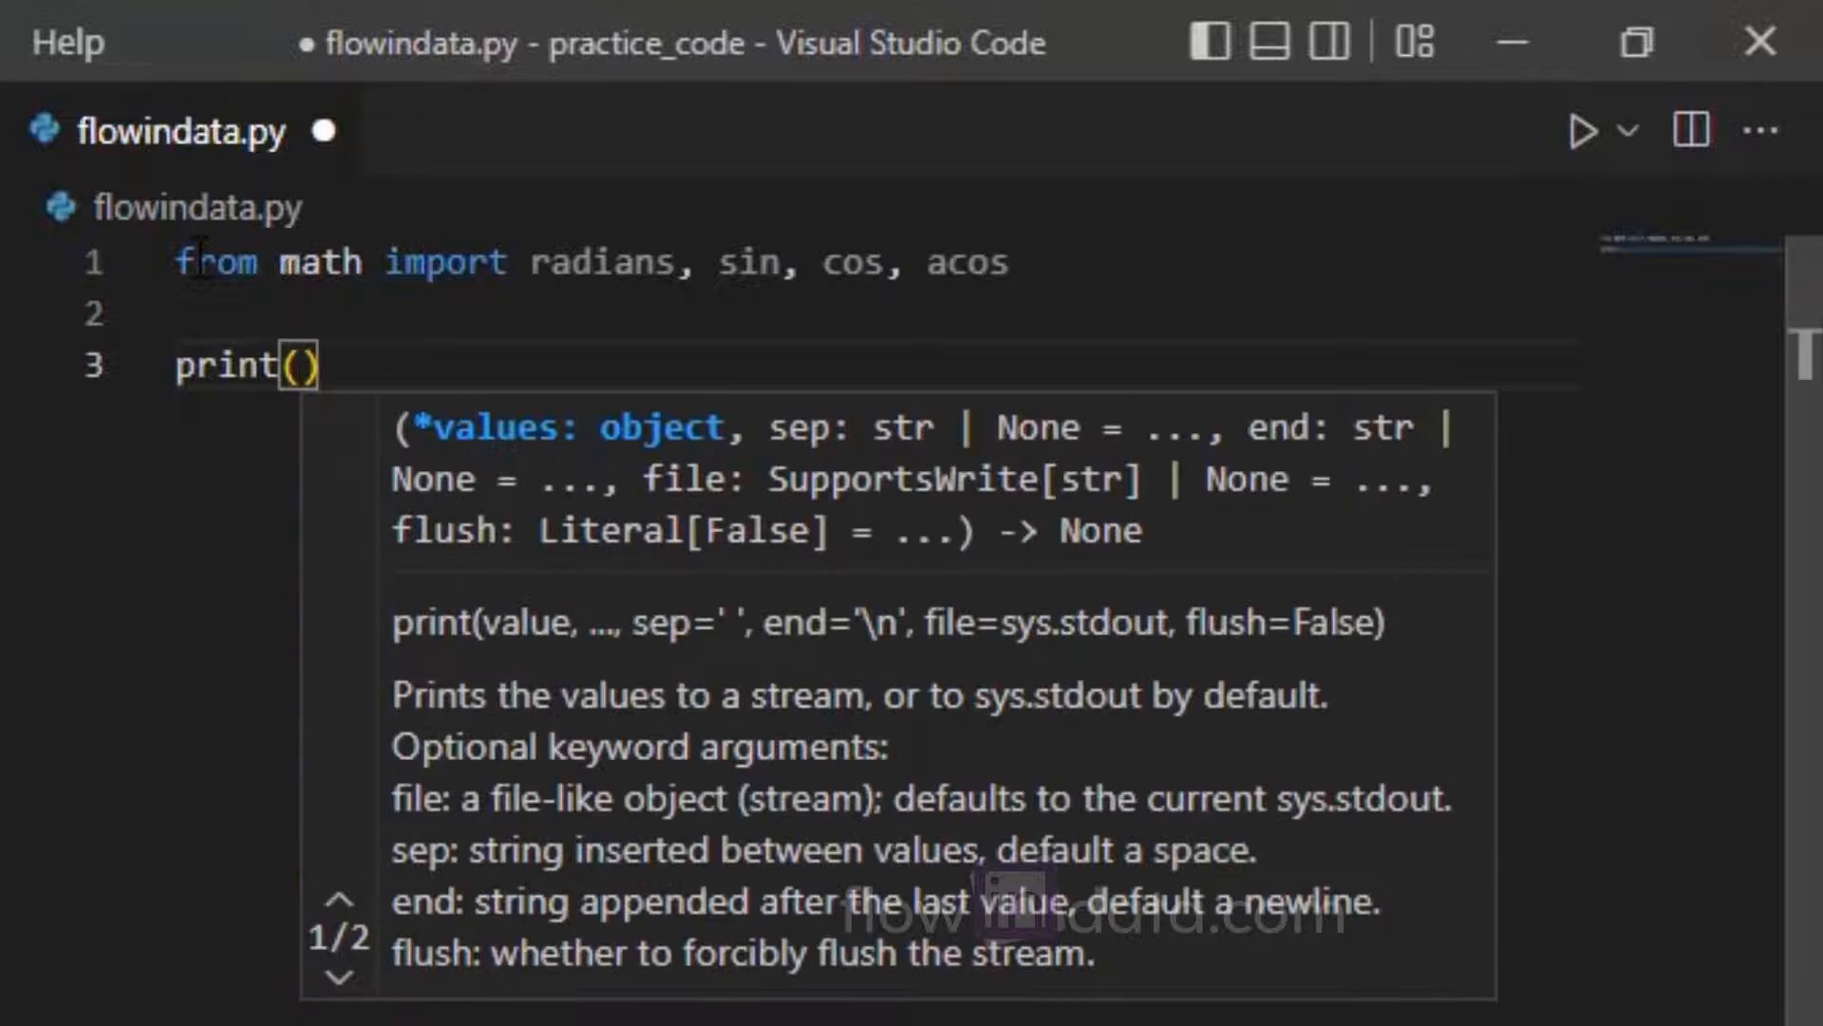
type("\"Input coordinates of two points: \"")
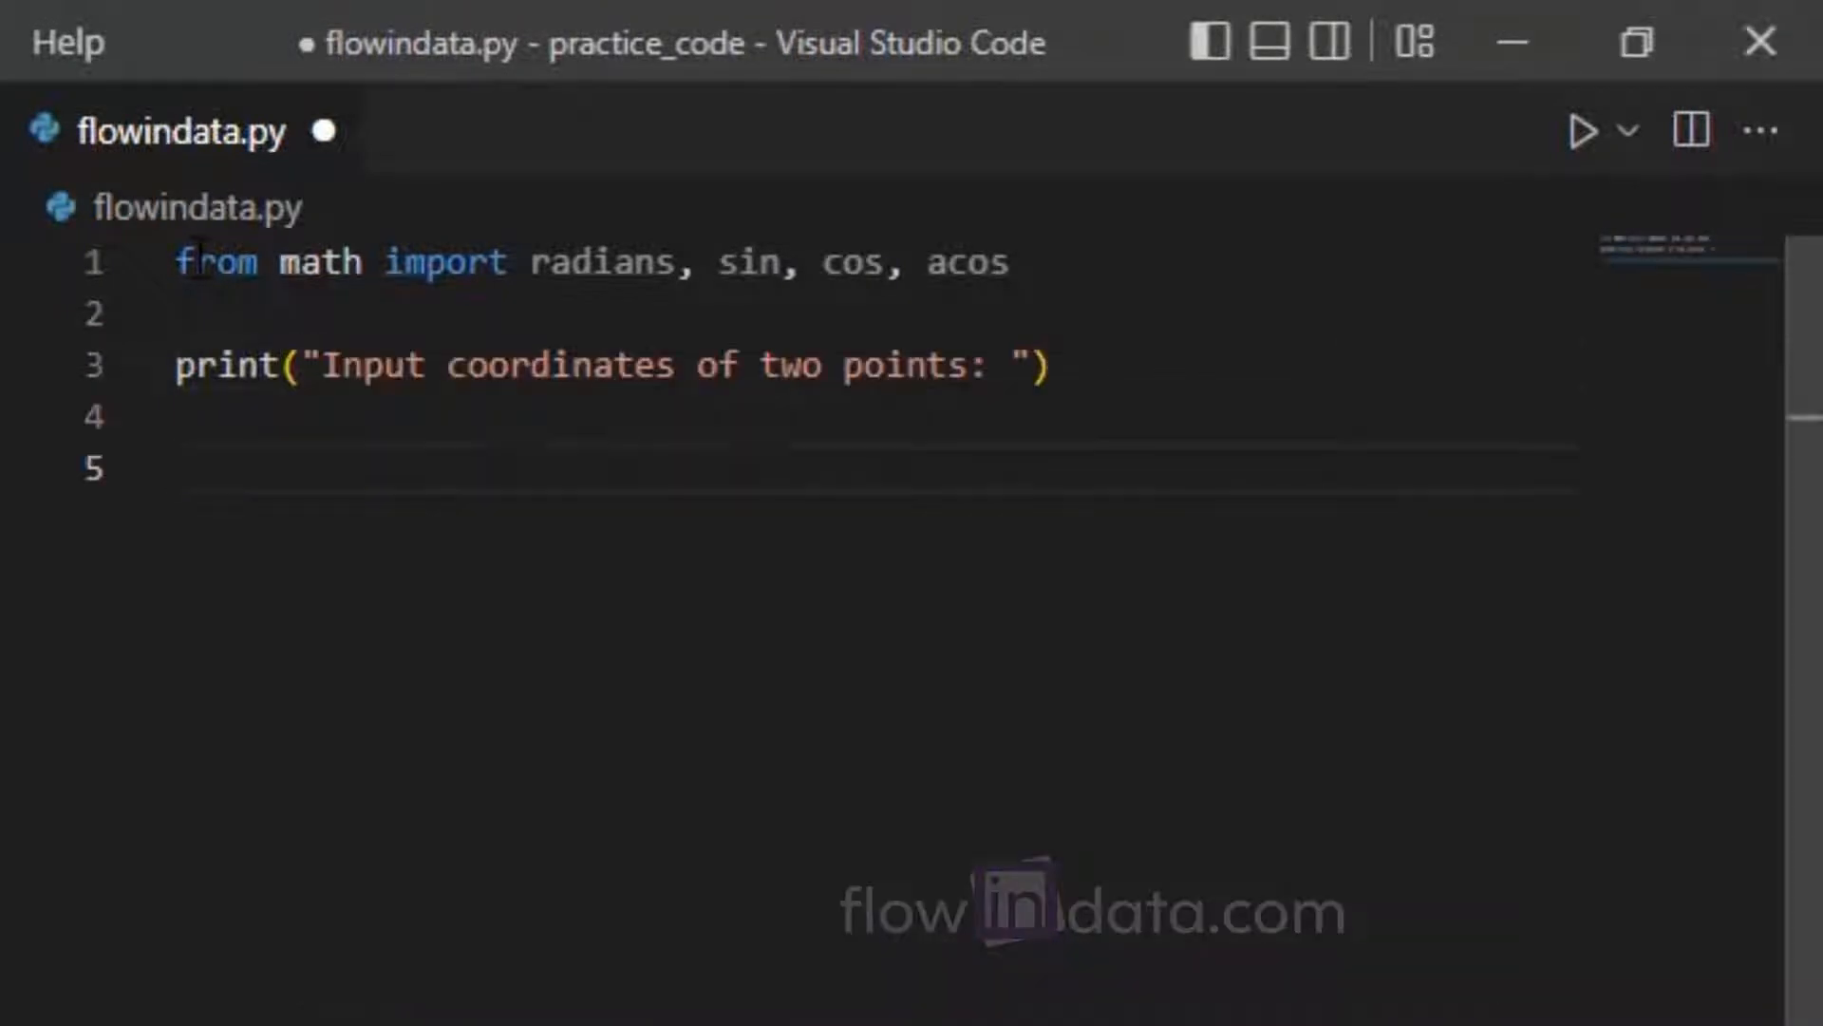
type("slat =")
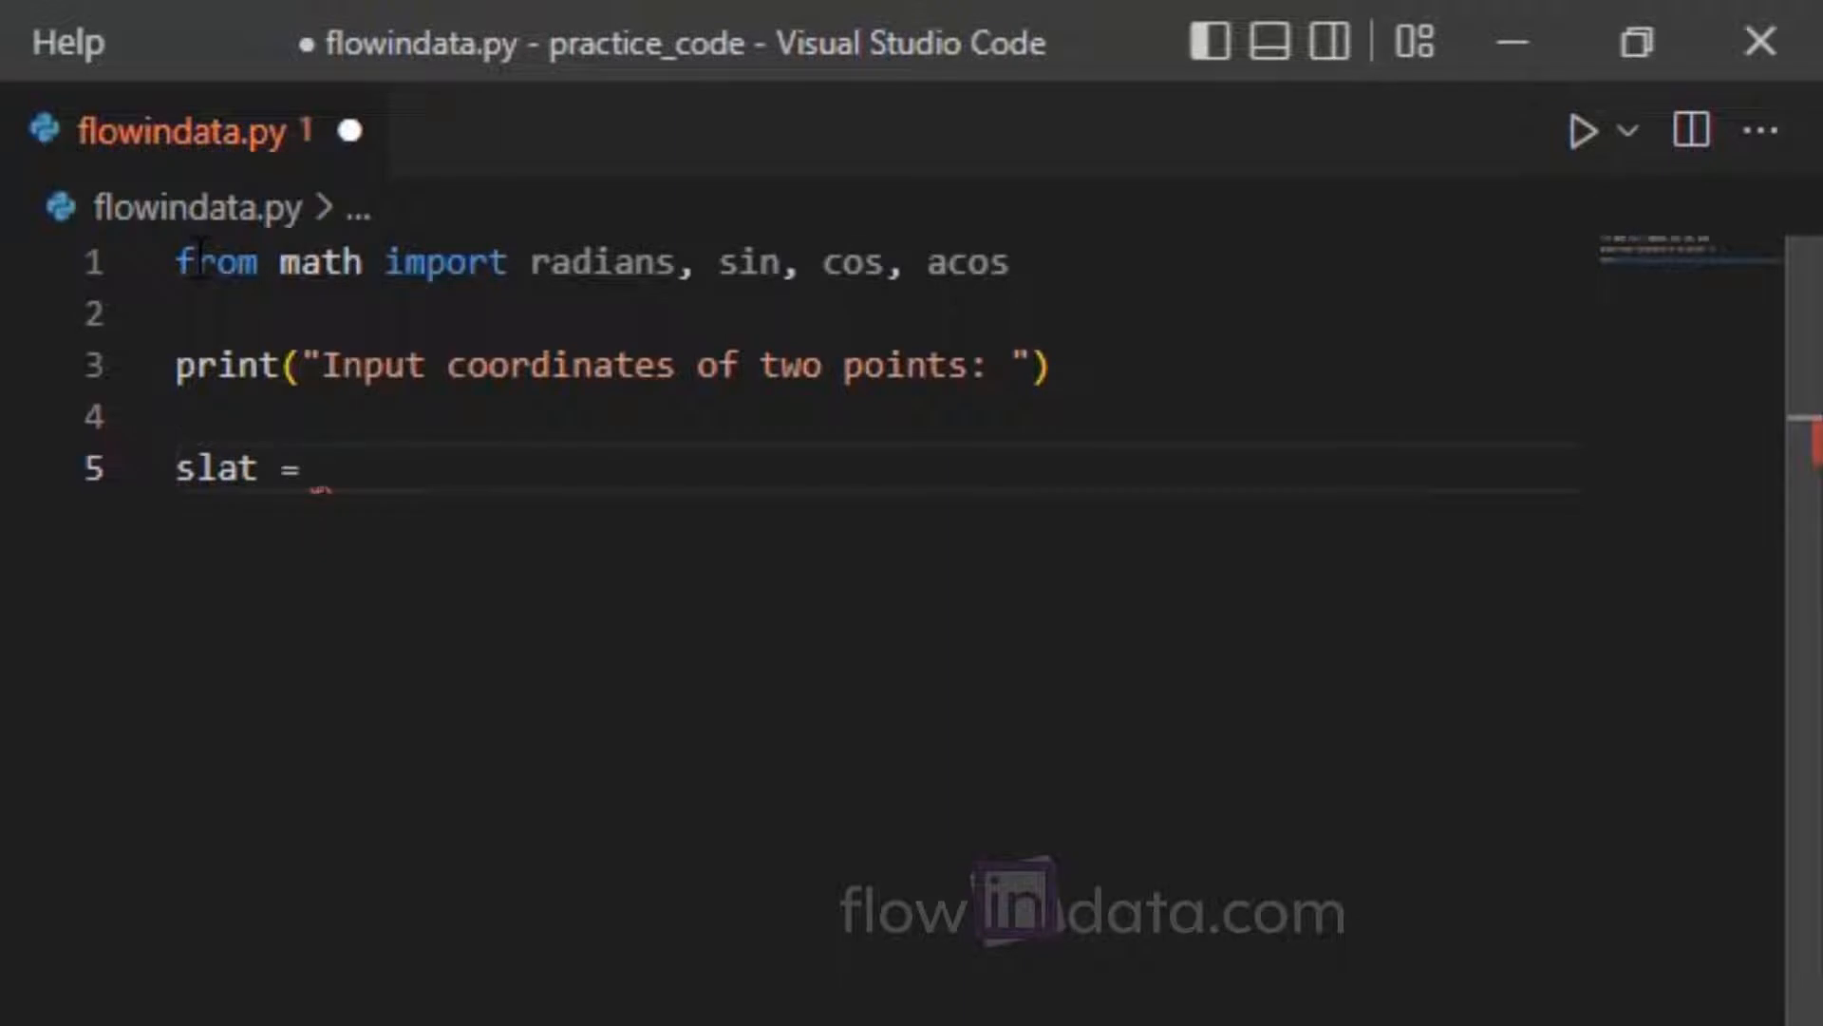
Define slat, elat, slon and elon as radians(float(input(...))) with coordinate prompts
type("raidan")
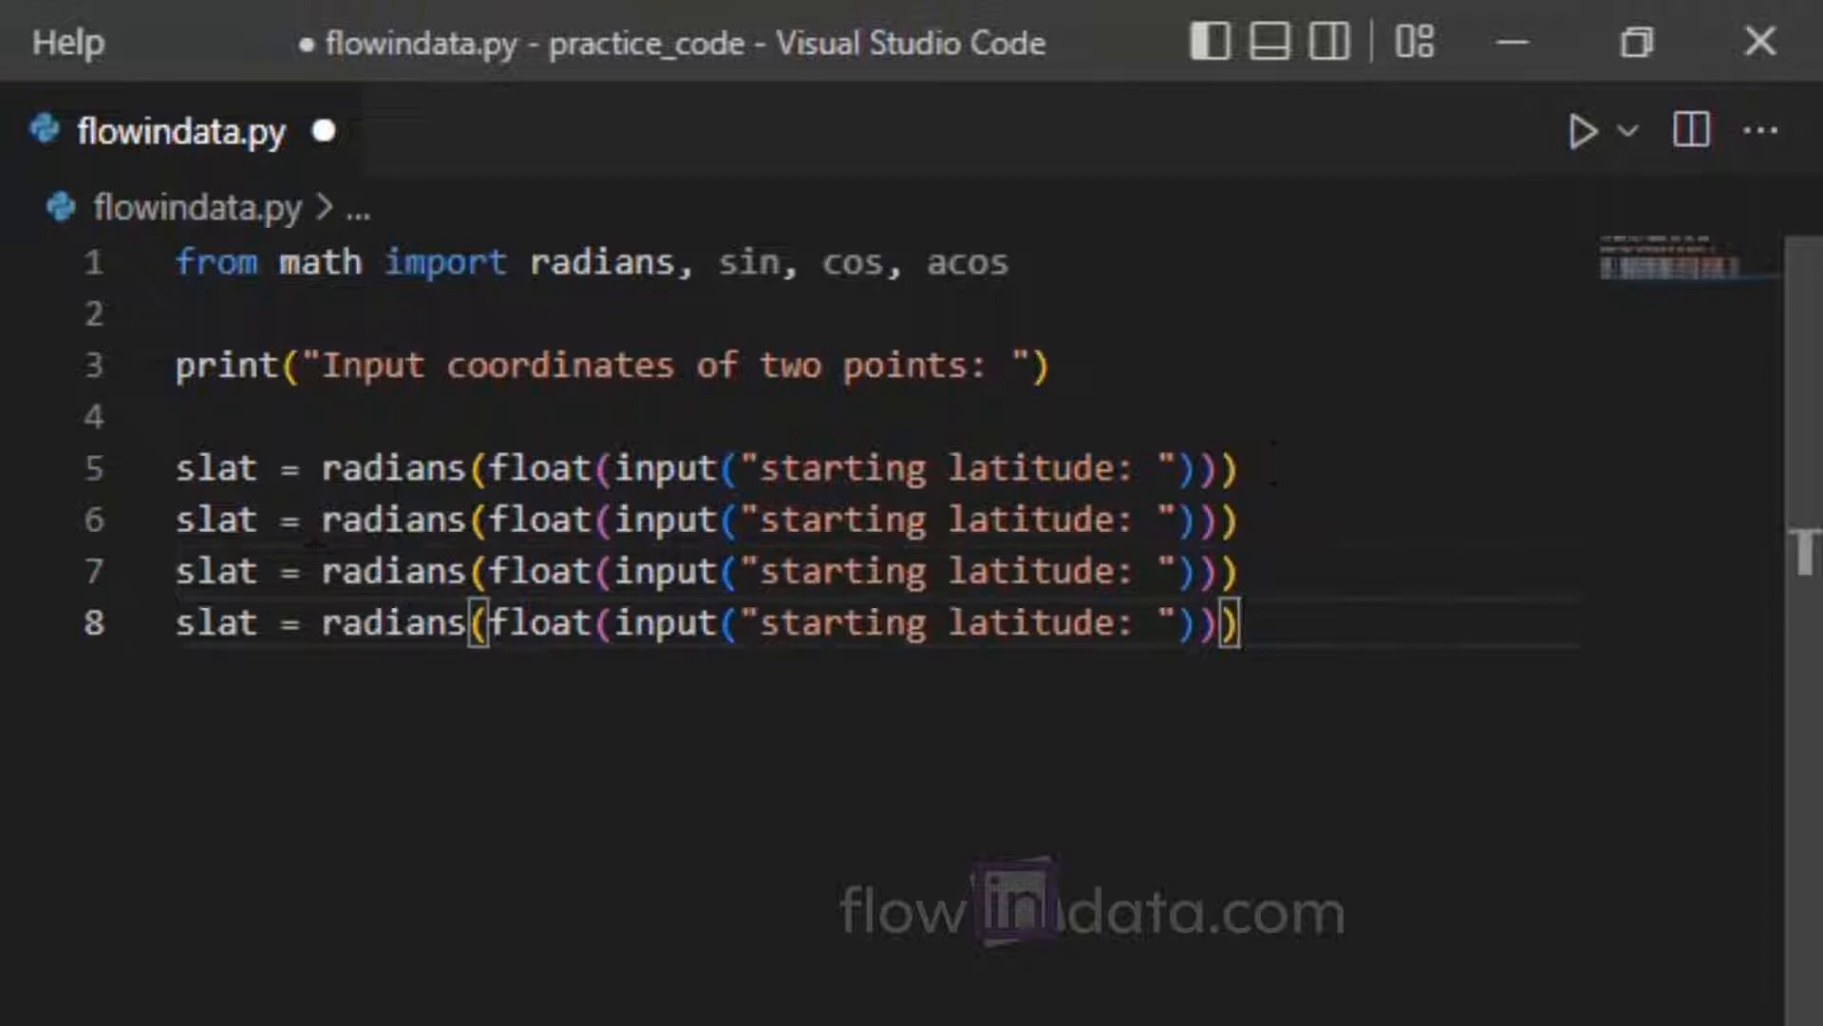
type("elat")
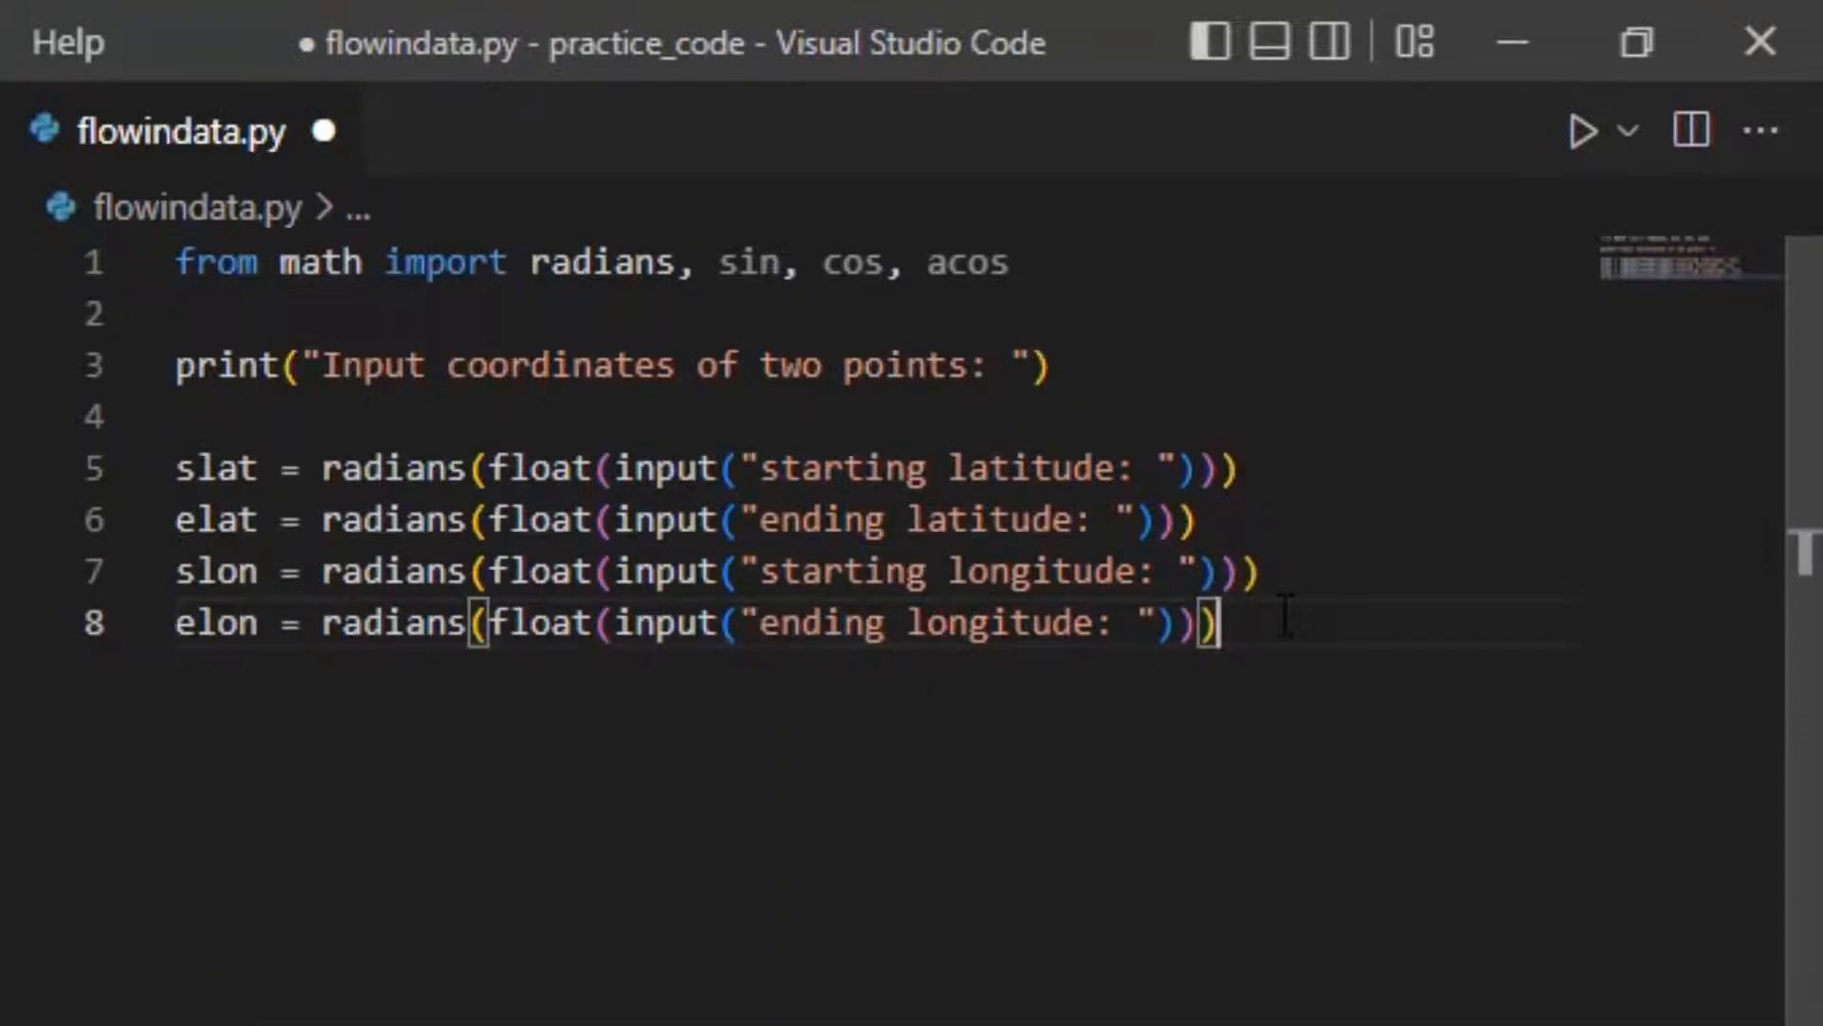
key("Enter")
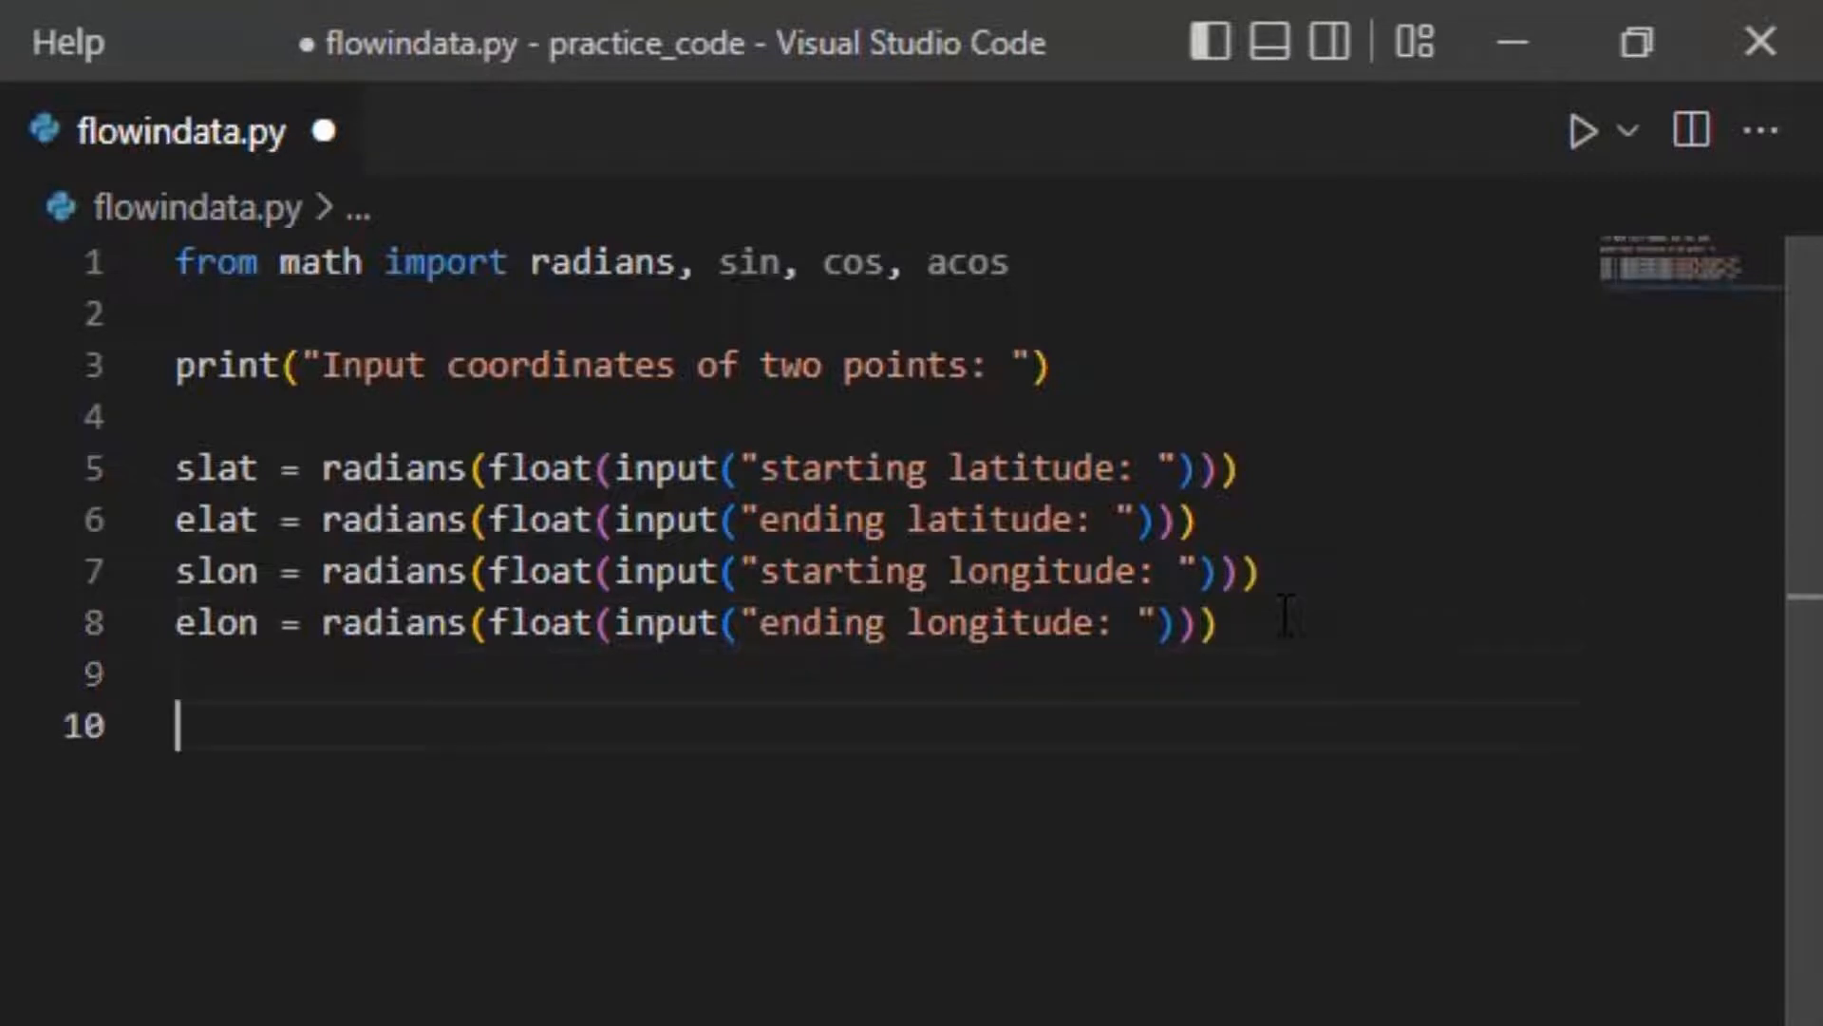
Write dist = 6371.0 * acos(sin(slat)*sin(elat)+cos(slat)*cos(elat)*cos(...))
type("dist = 6371.0 *")
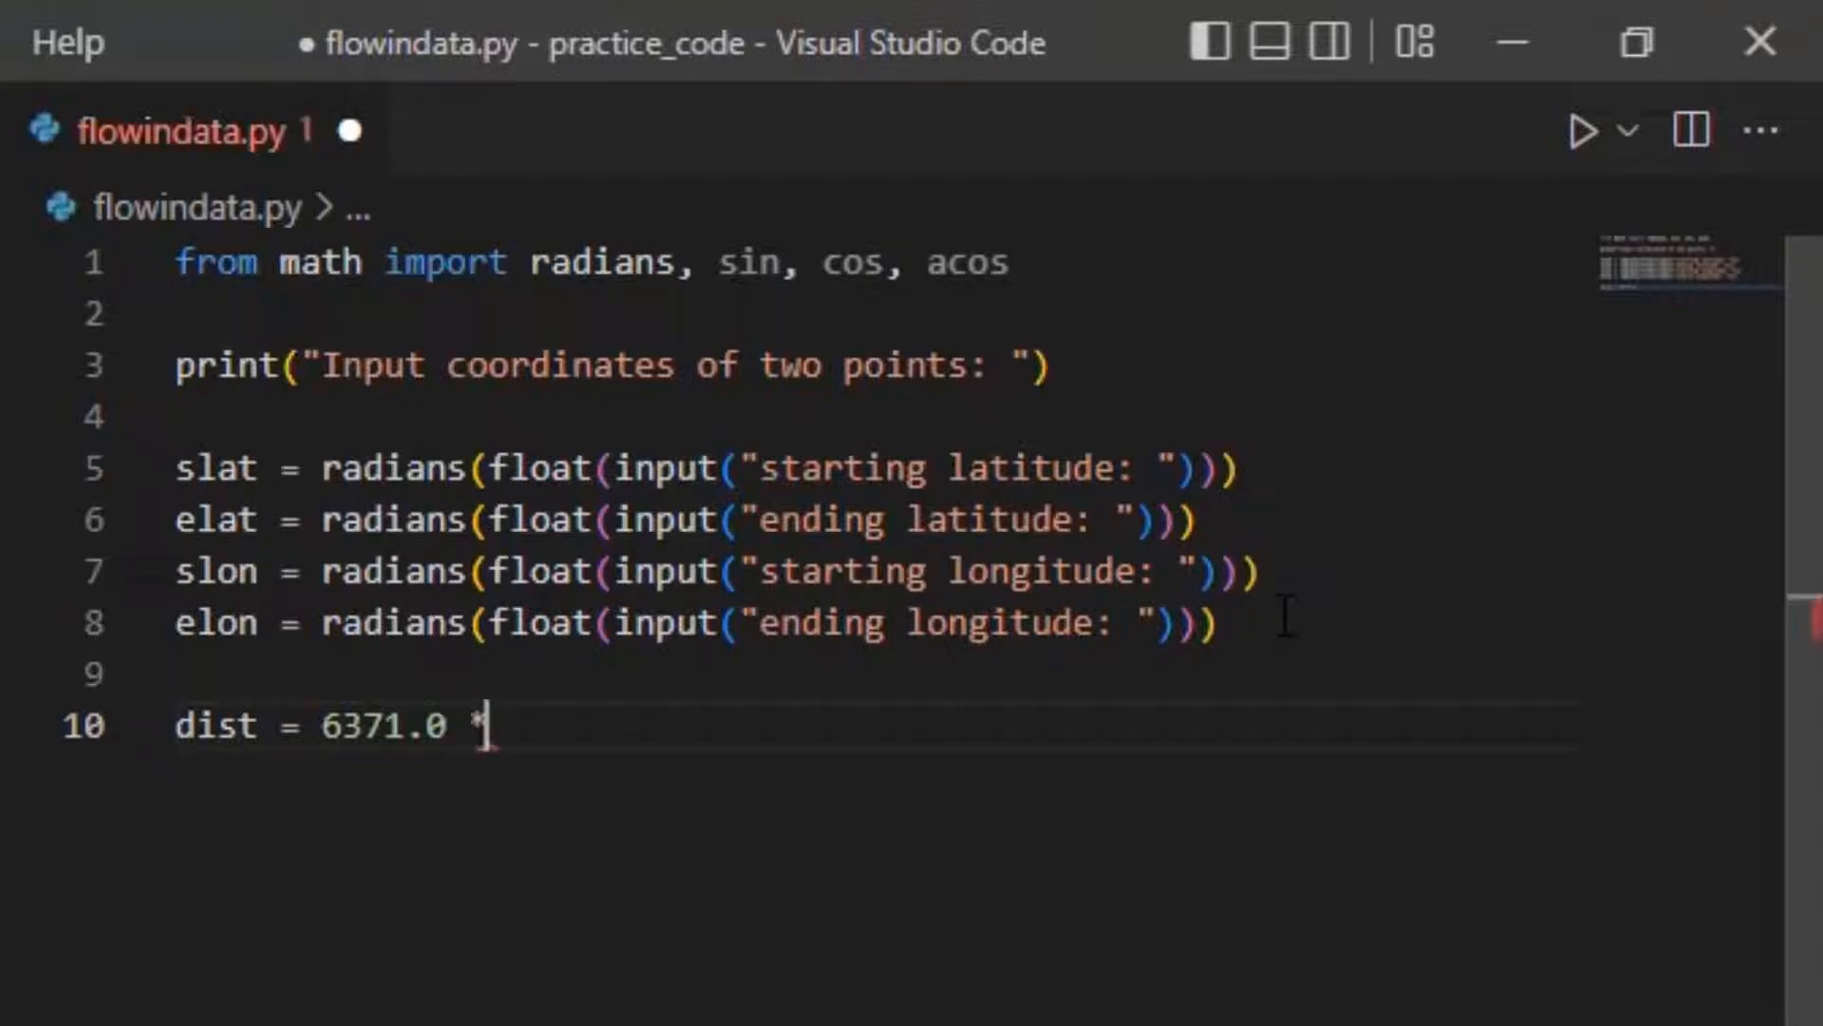
type("acos(sin(slat)*si")
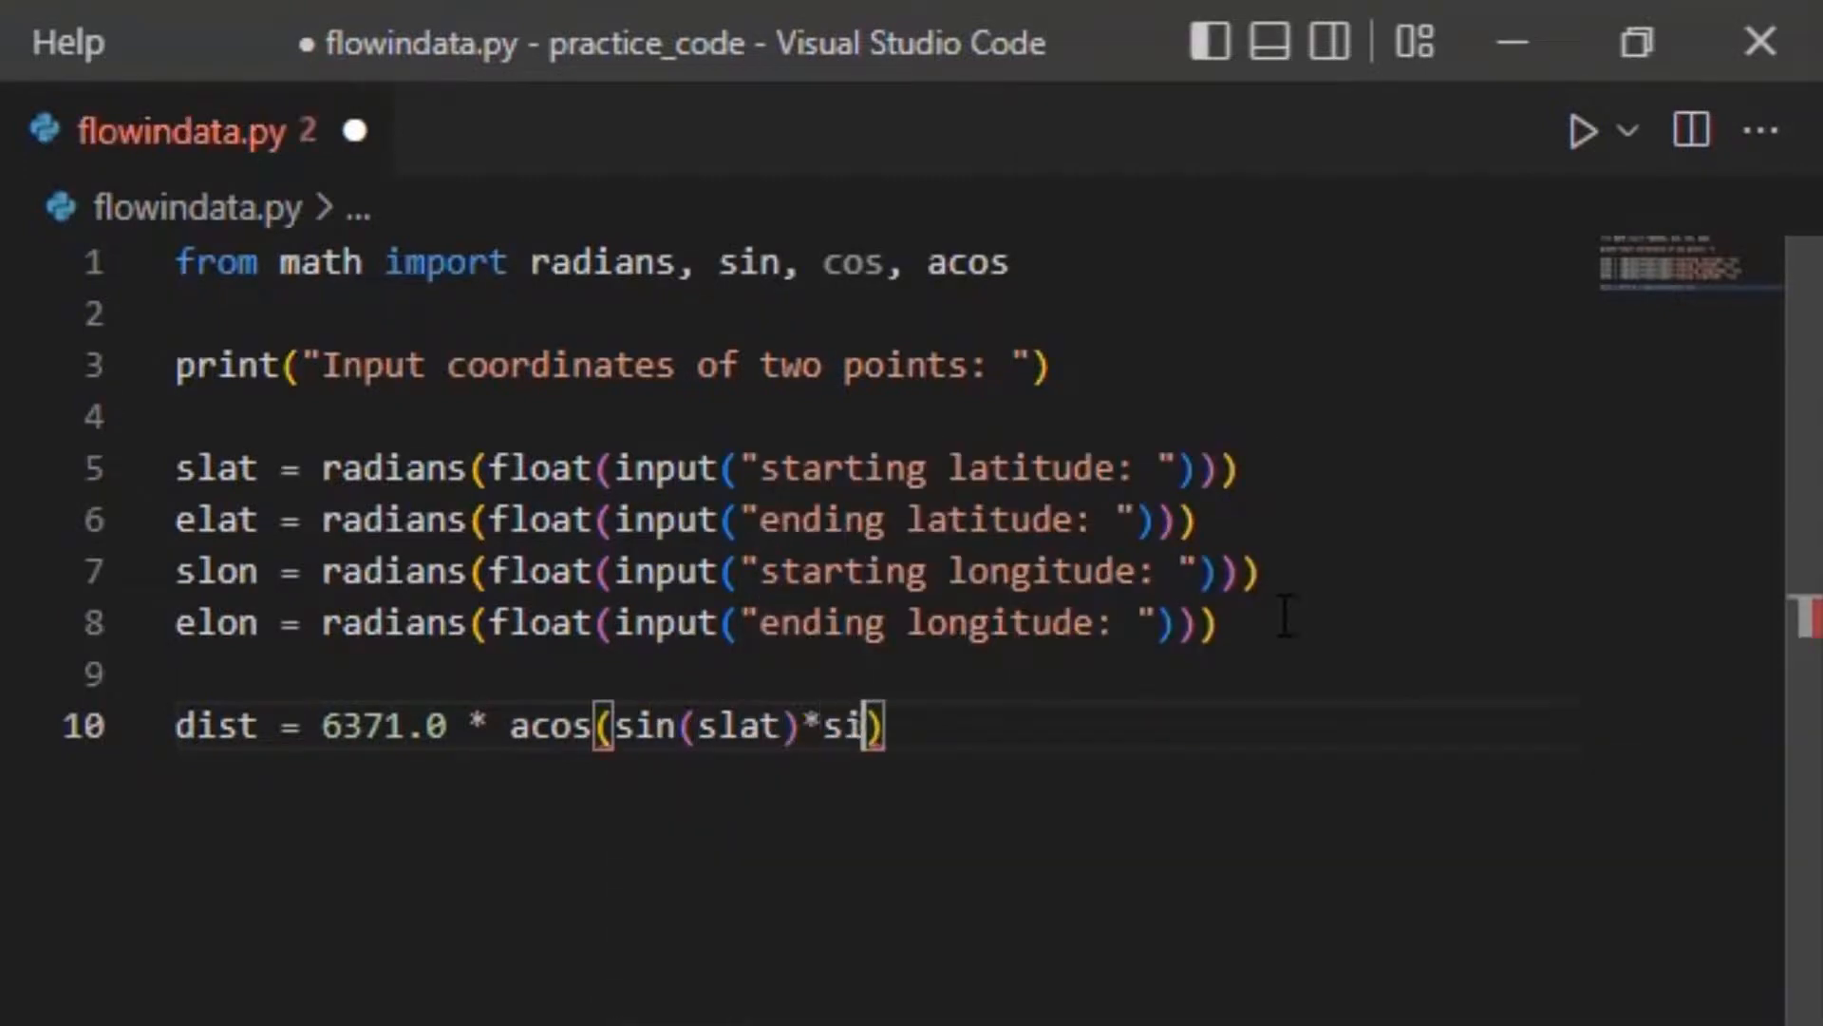
type("n(elat)+cos")
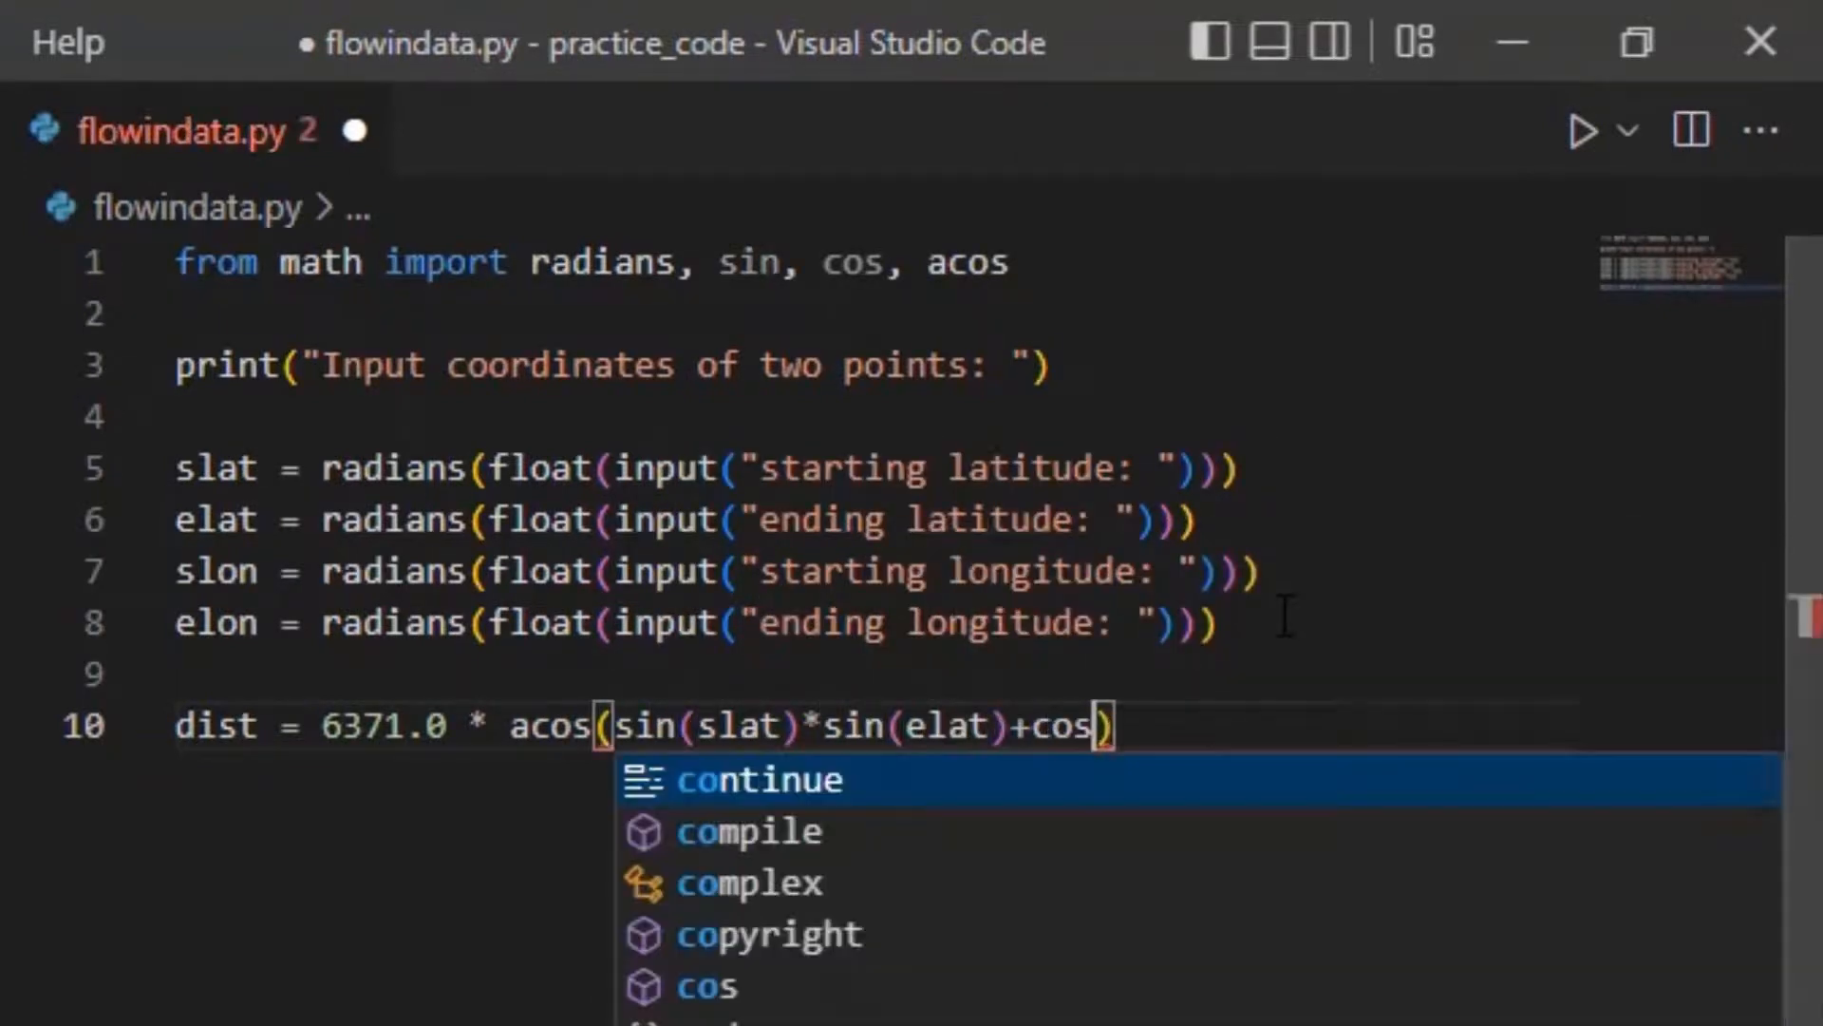
type("(slat)* cos")
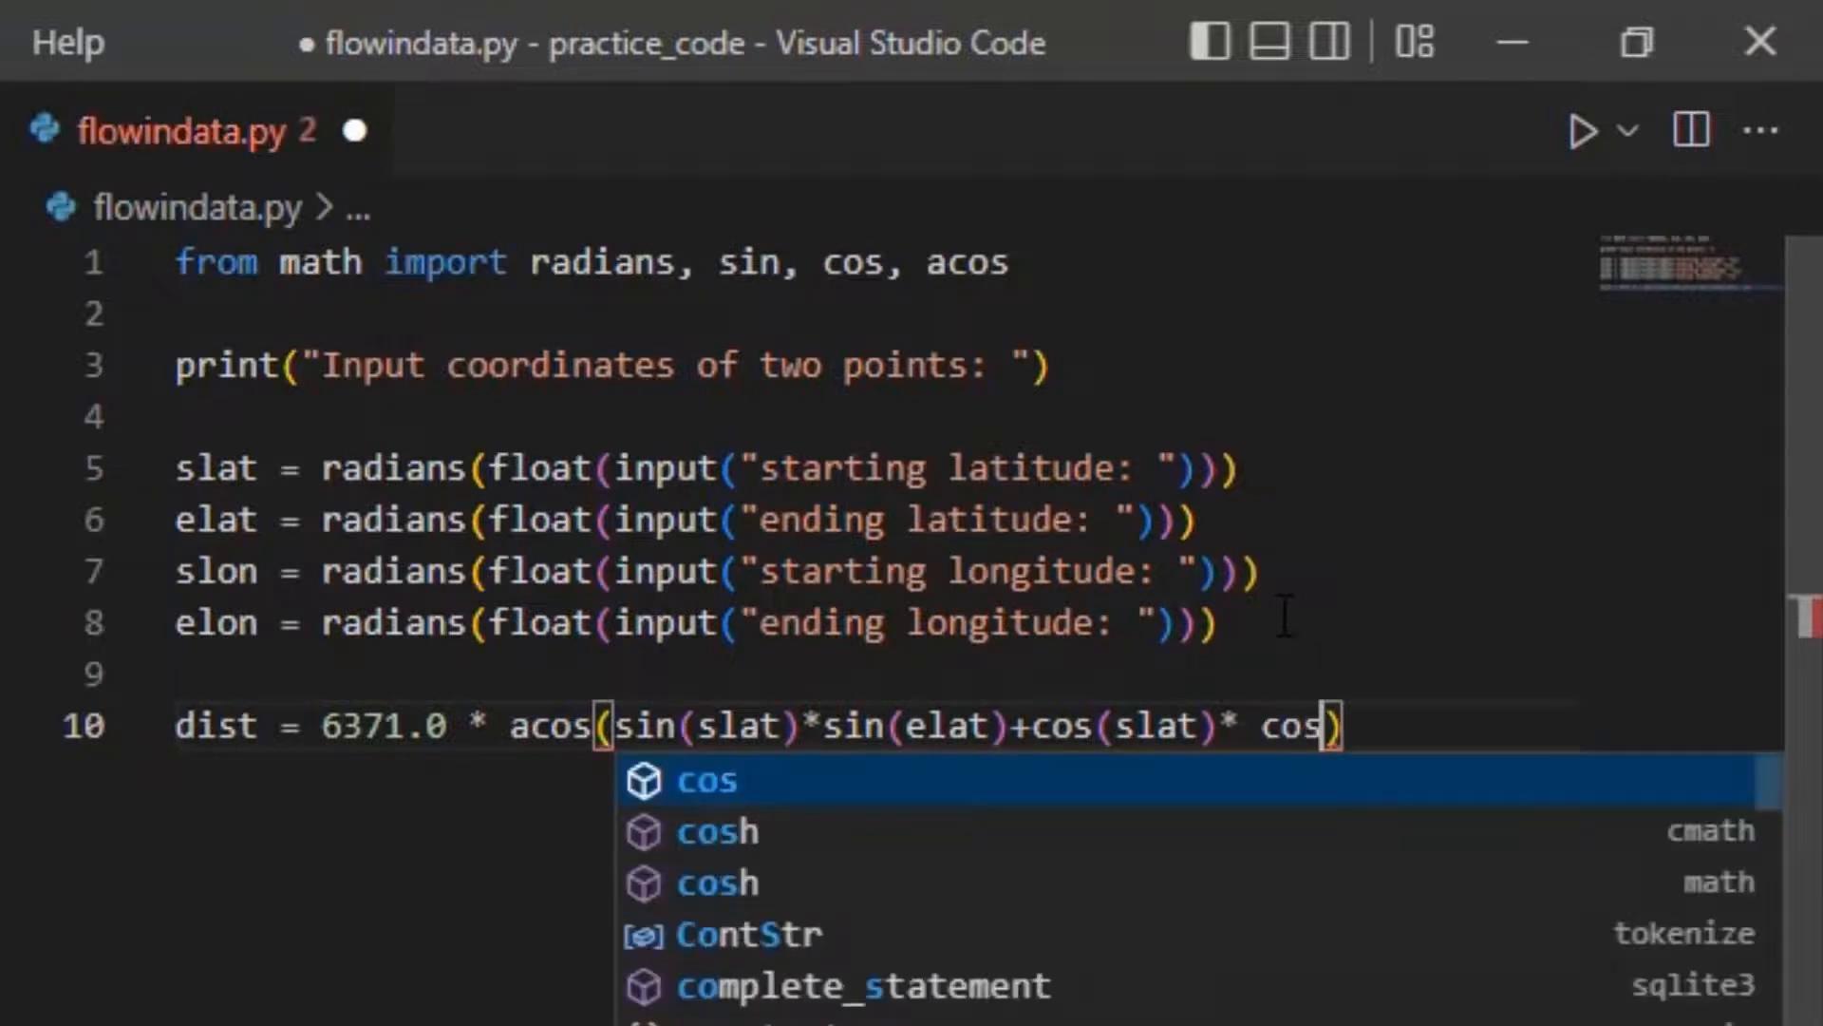
type("(elat)*cos(sl")
type("23.5")
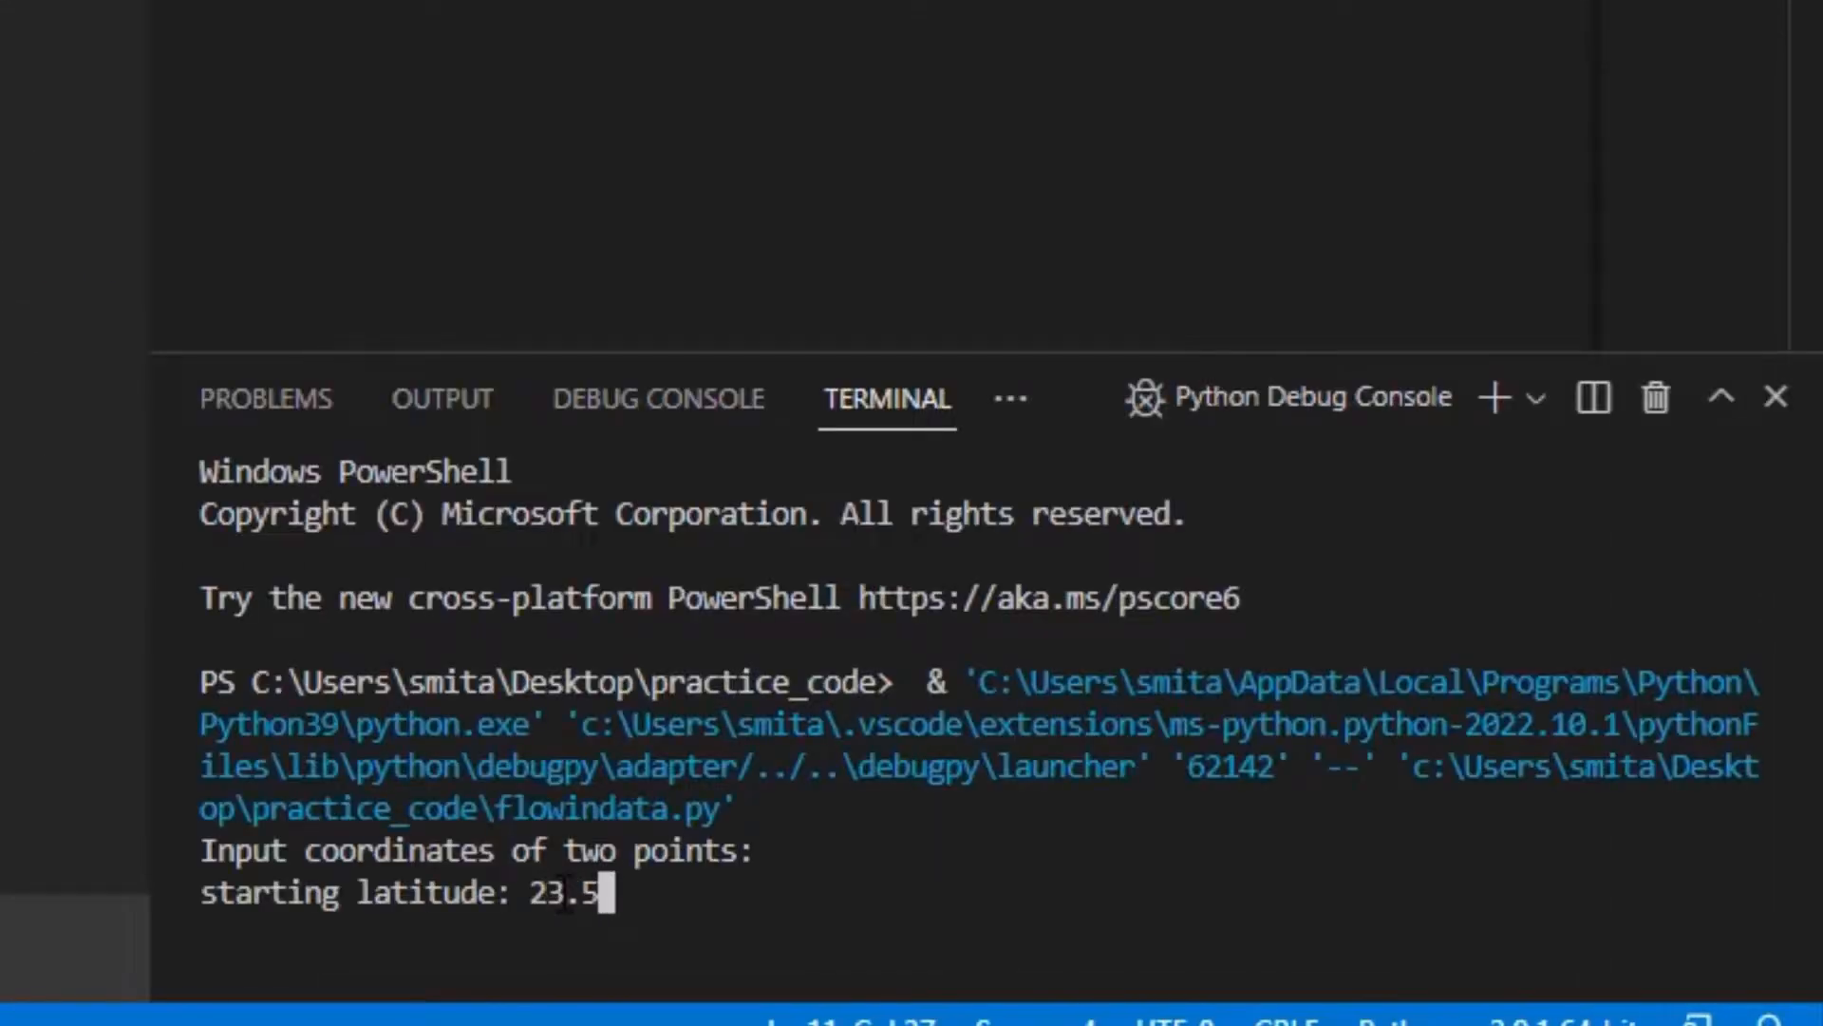
Run the script with 23.5, 25.5, 67.5, 69.5 and get 300.668991 km
type("25.5")
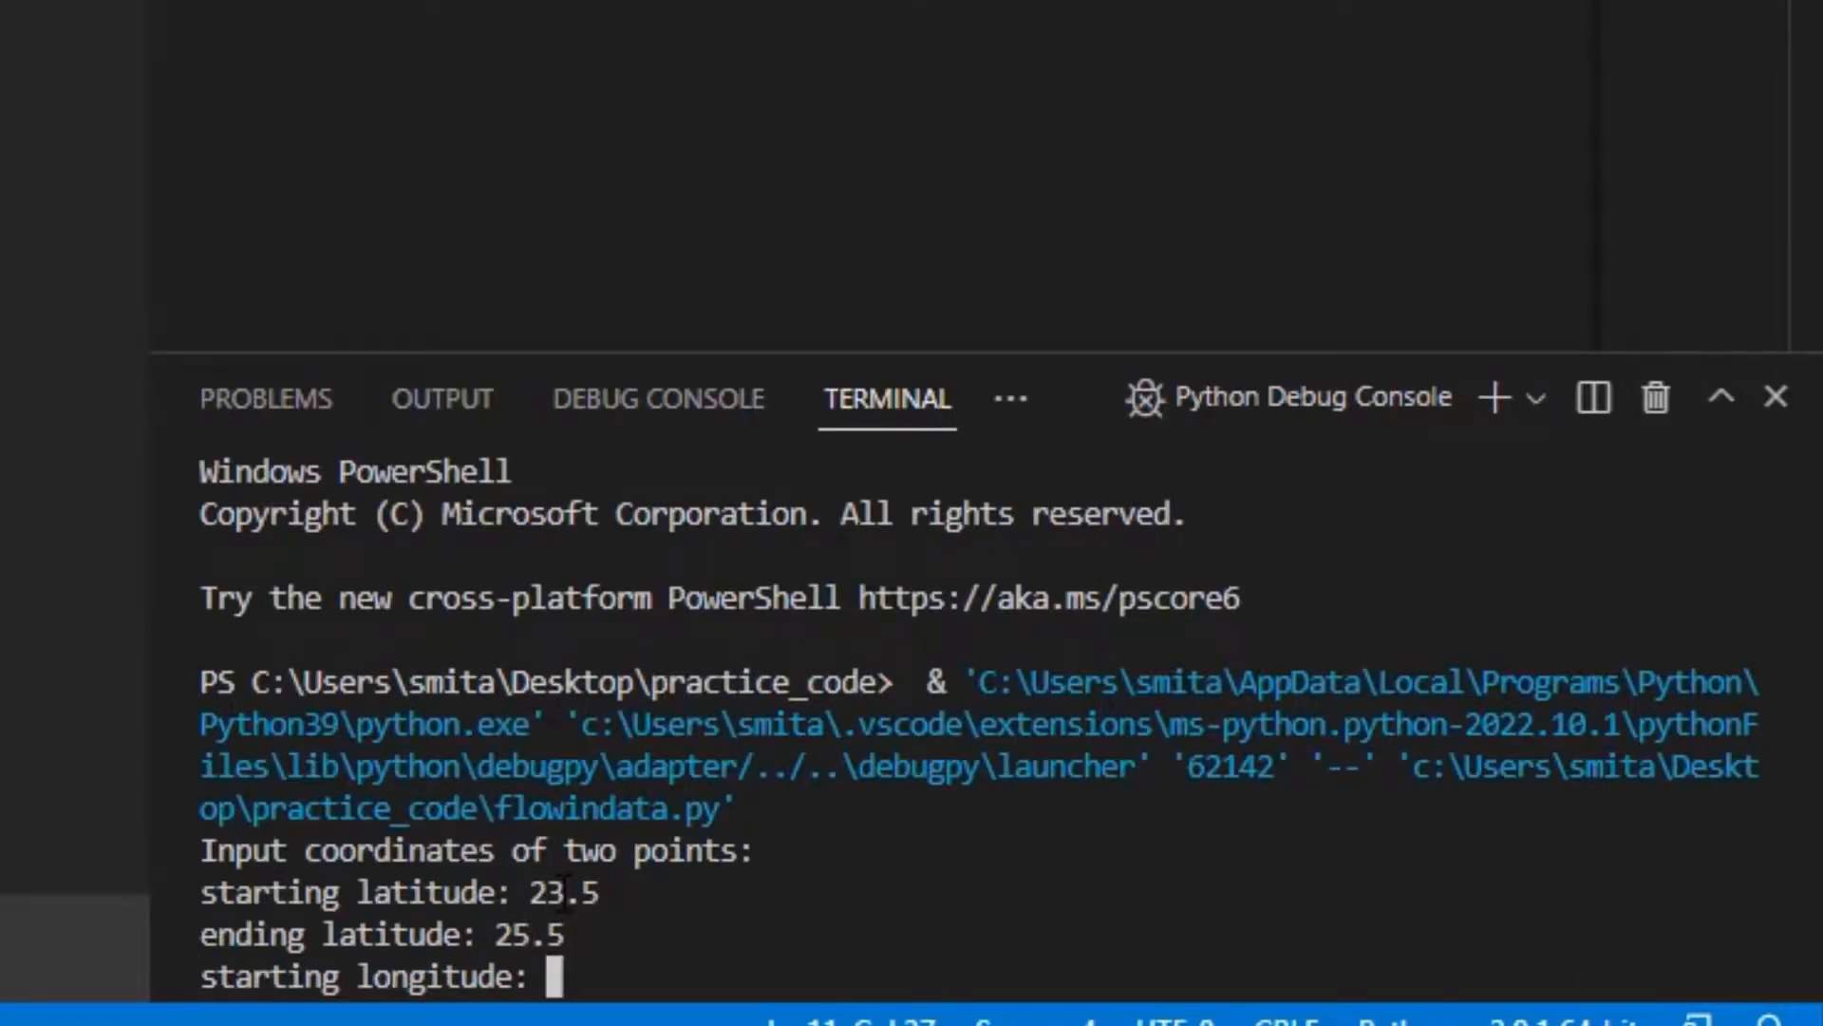
type("67.5")
type("66")
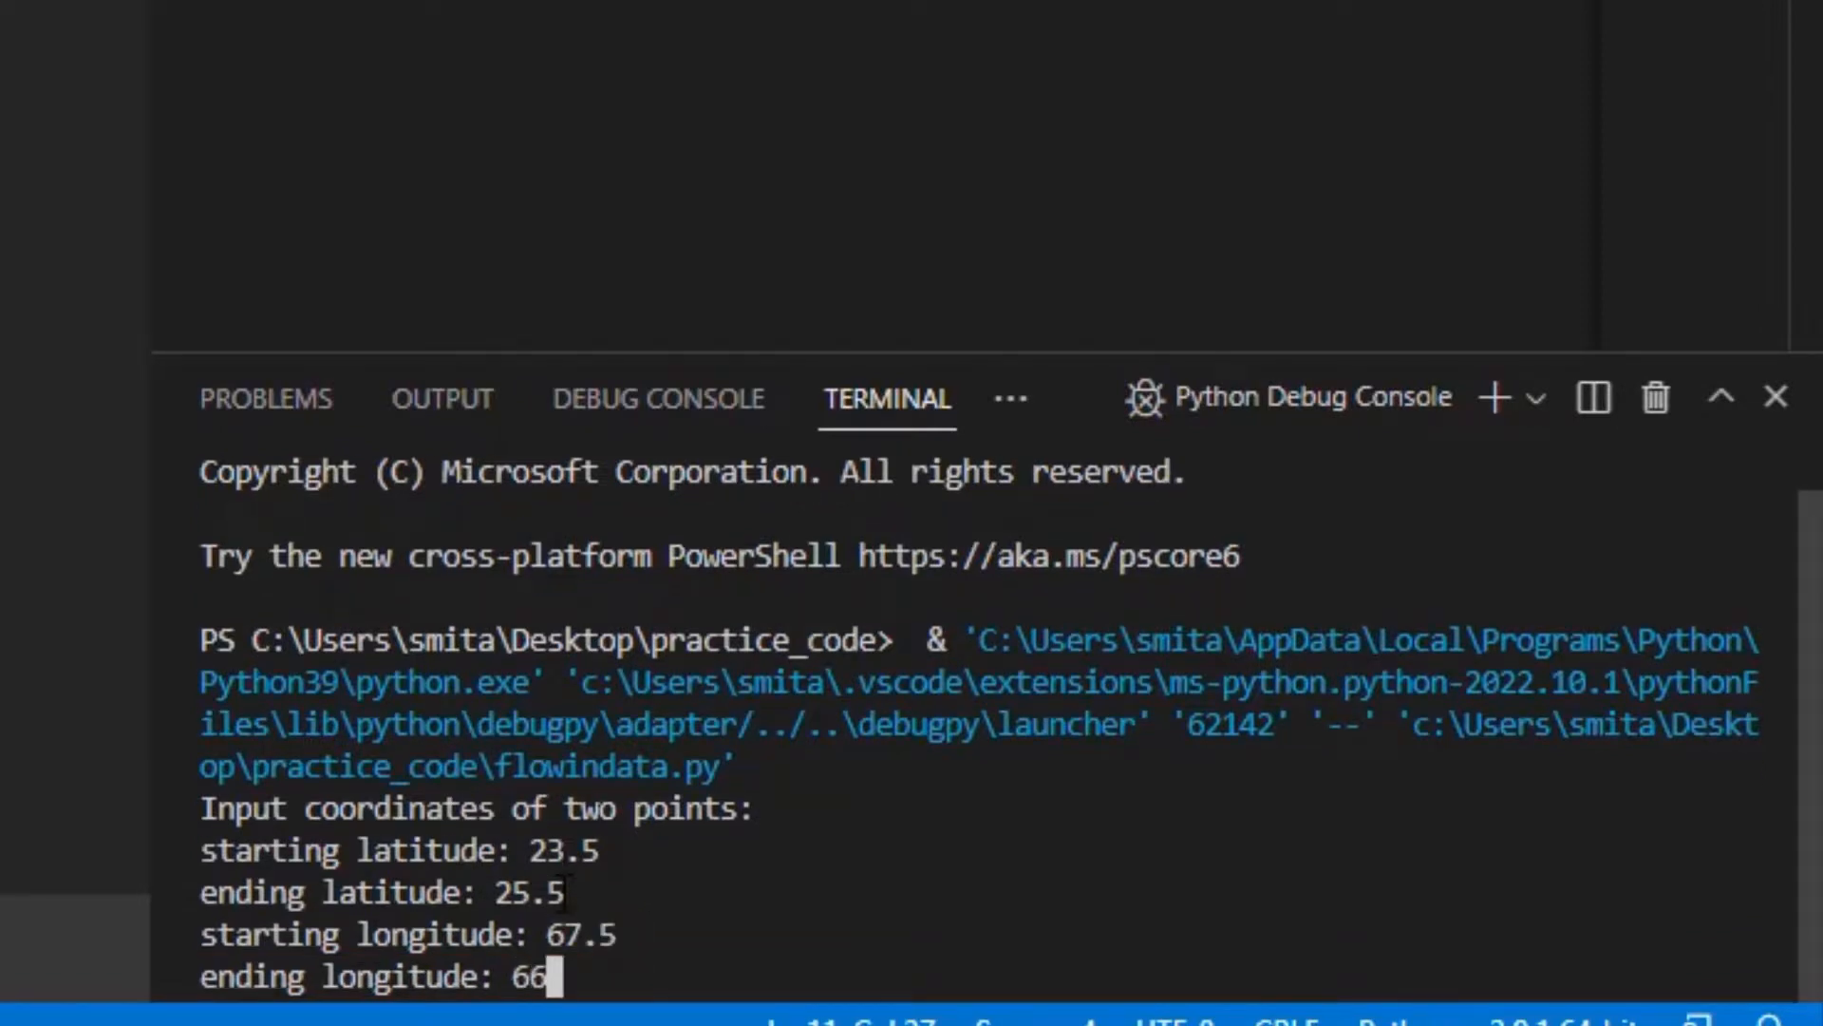
type("9.5")
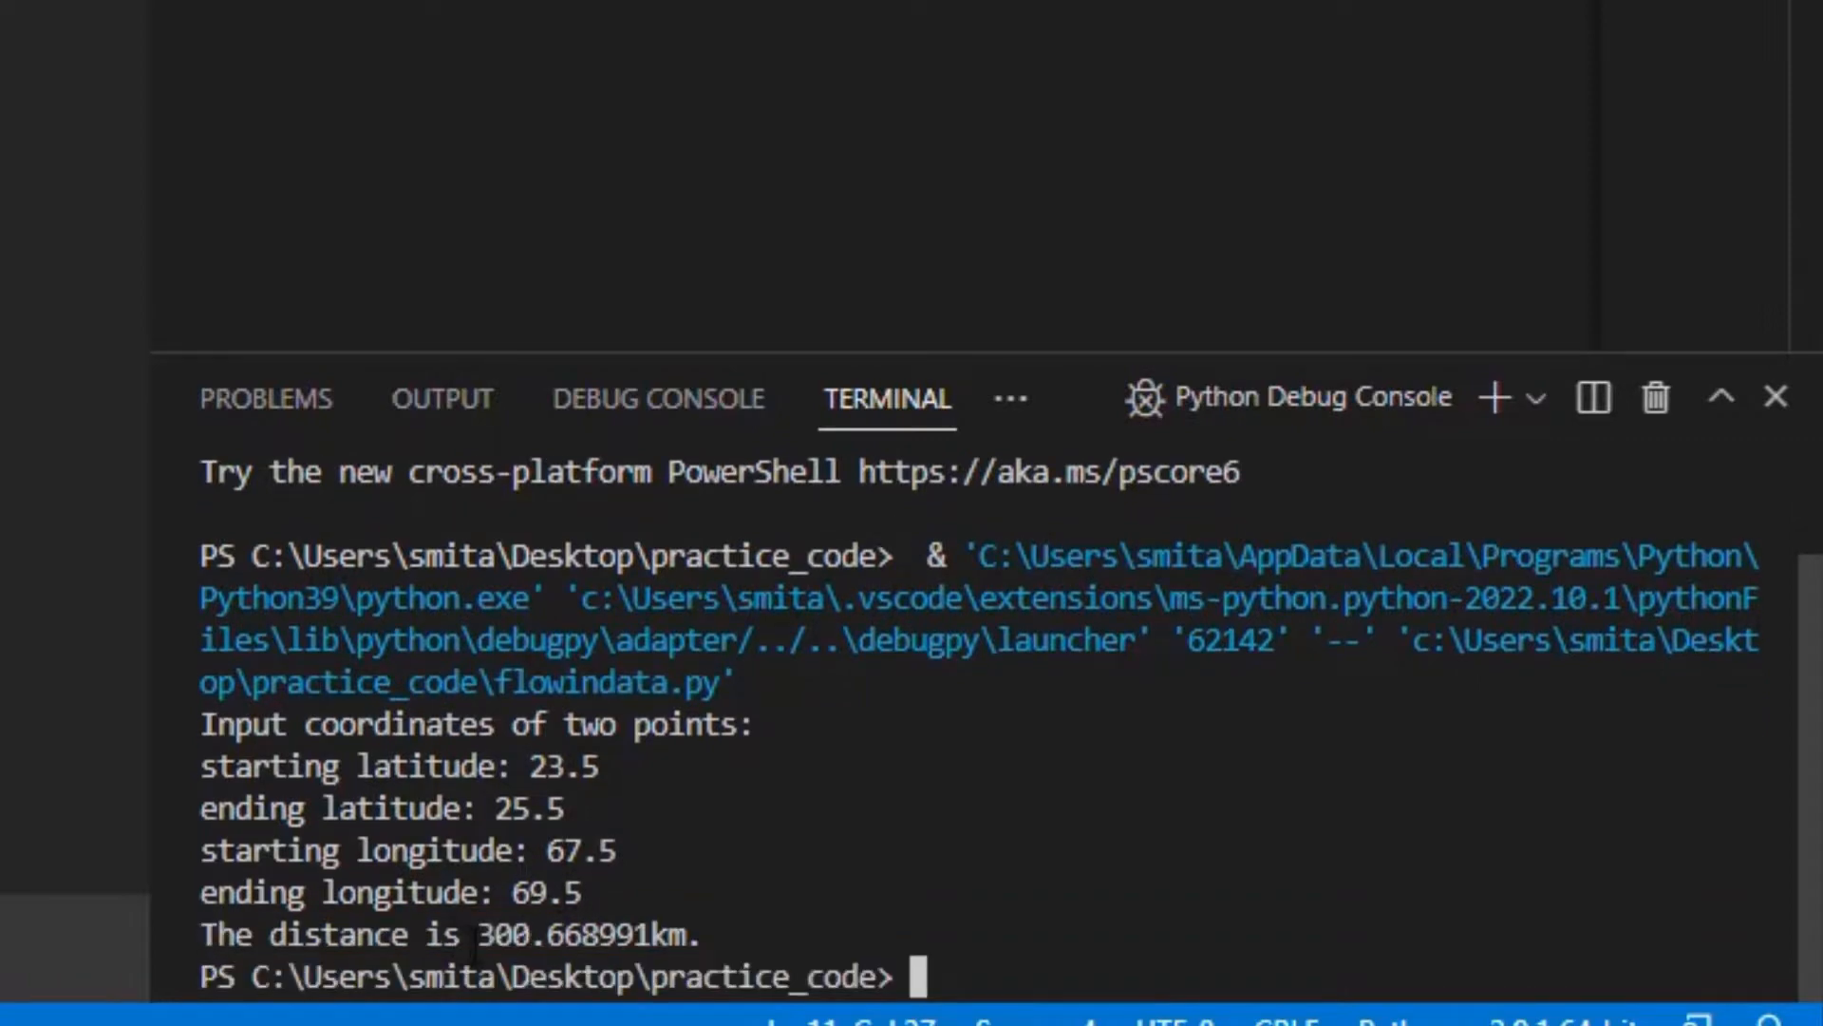
double_click(592, 934)
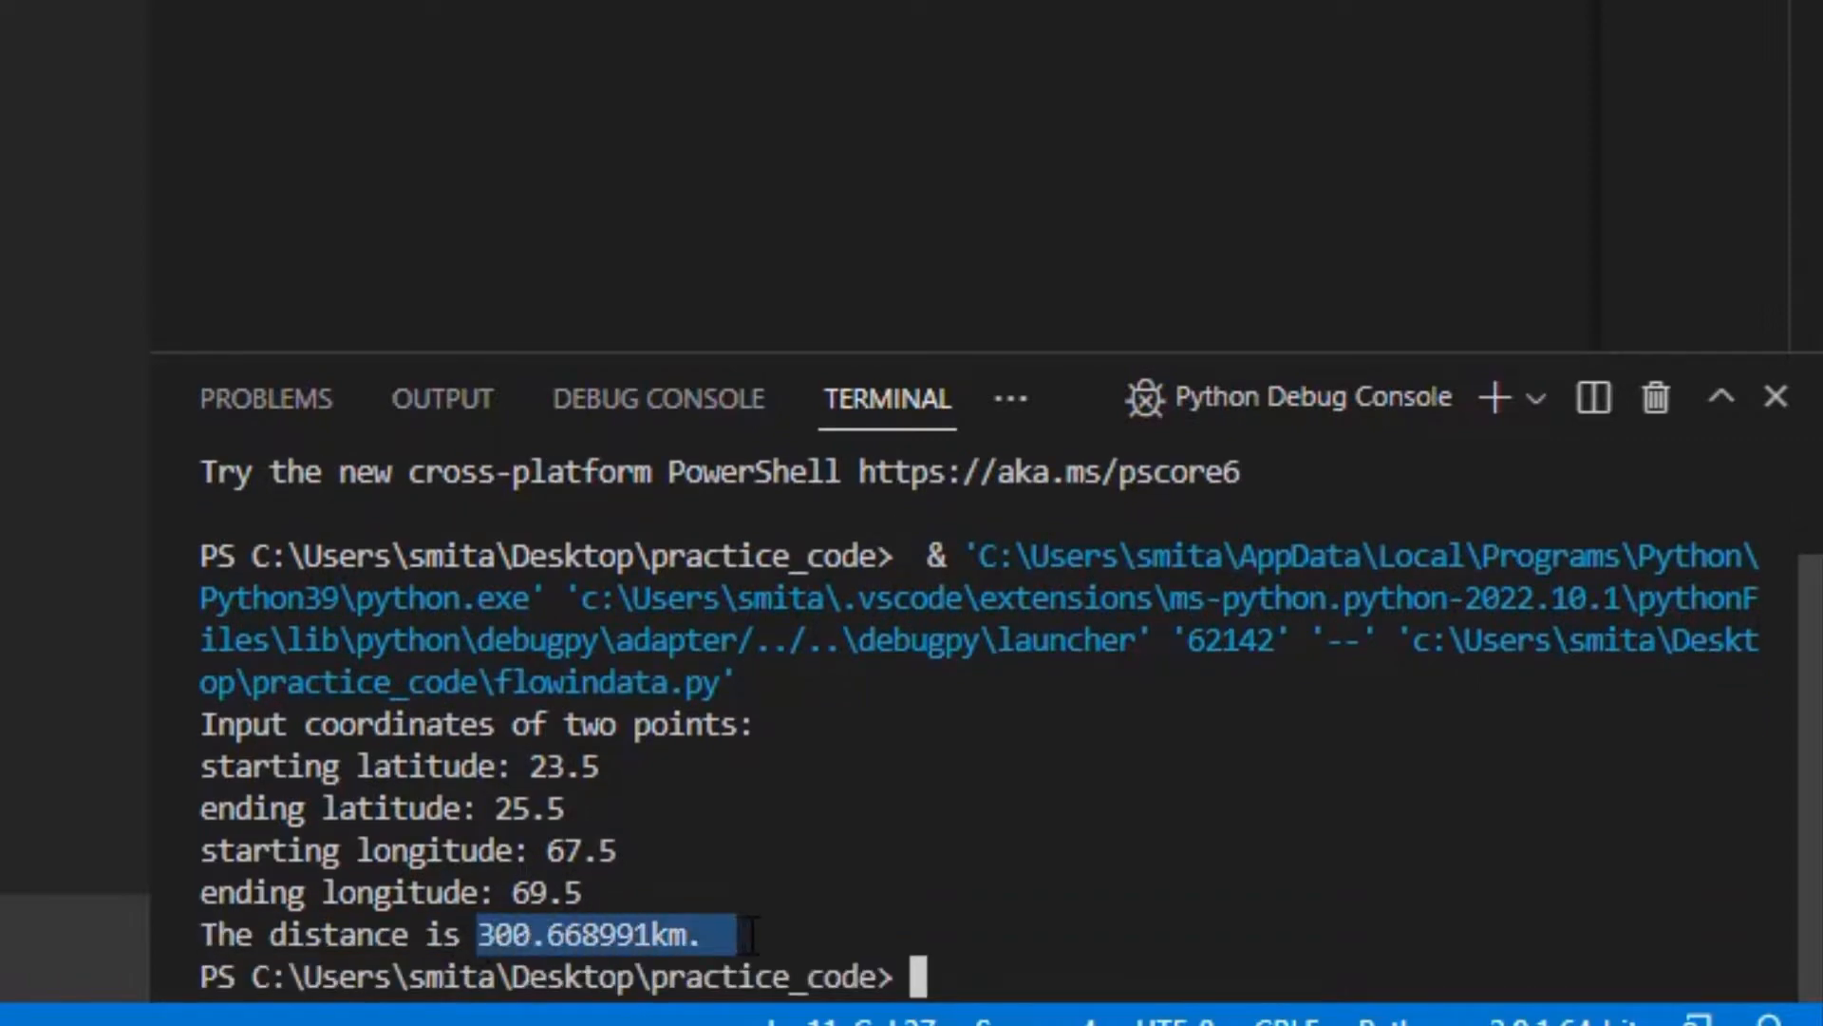